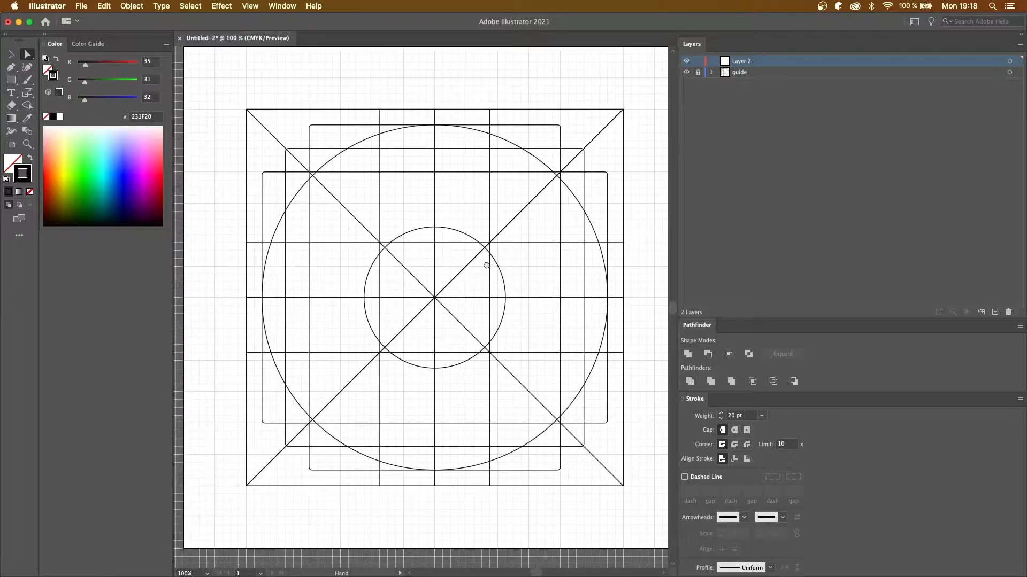
Round the square's top-left and top-right corner points to a 50 px radius via the Corners dialog
click(27, 63)
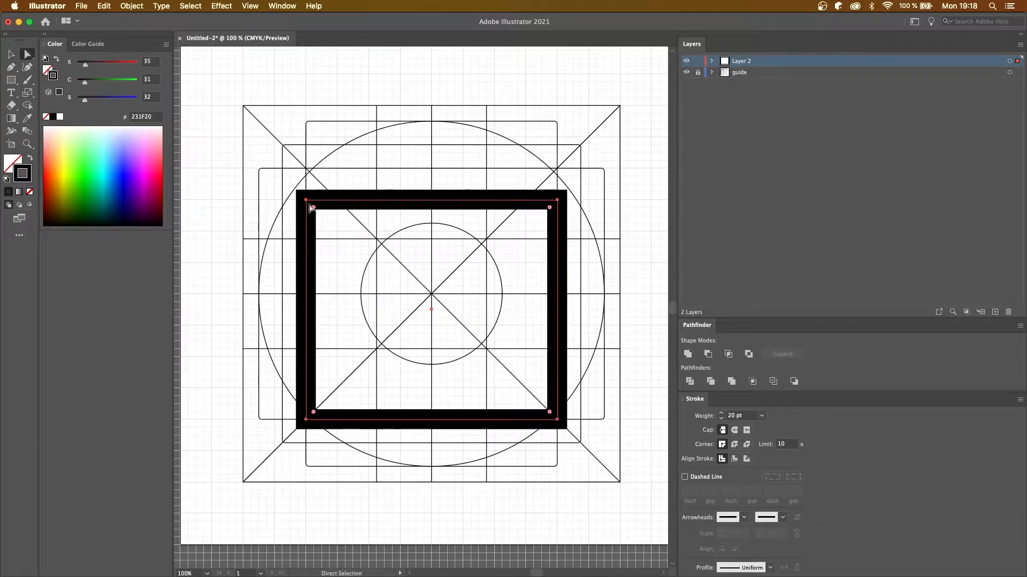
click(304, 196)
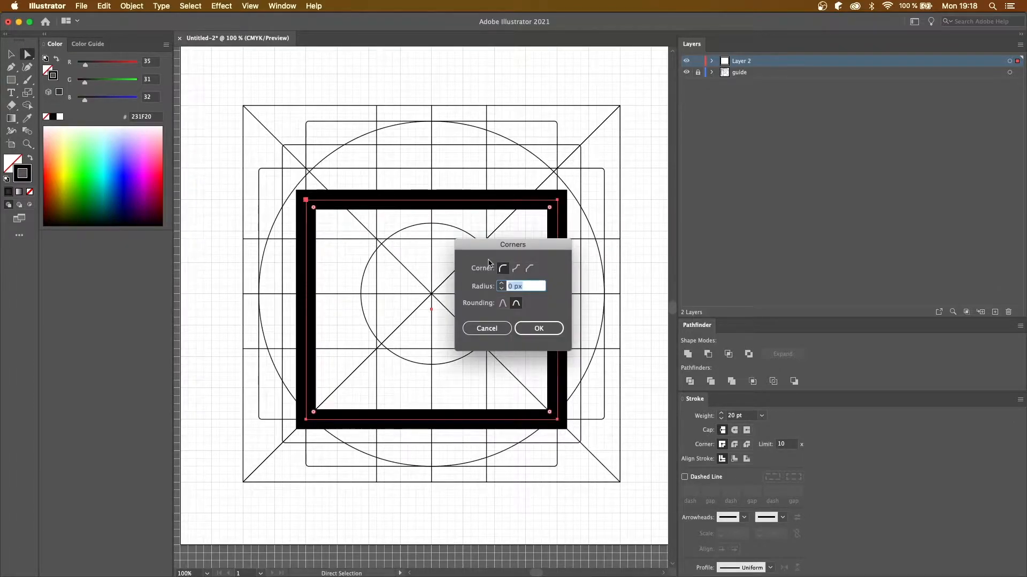
click(515, 269)
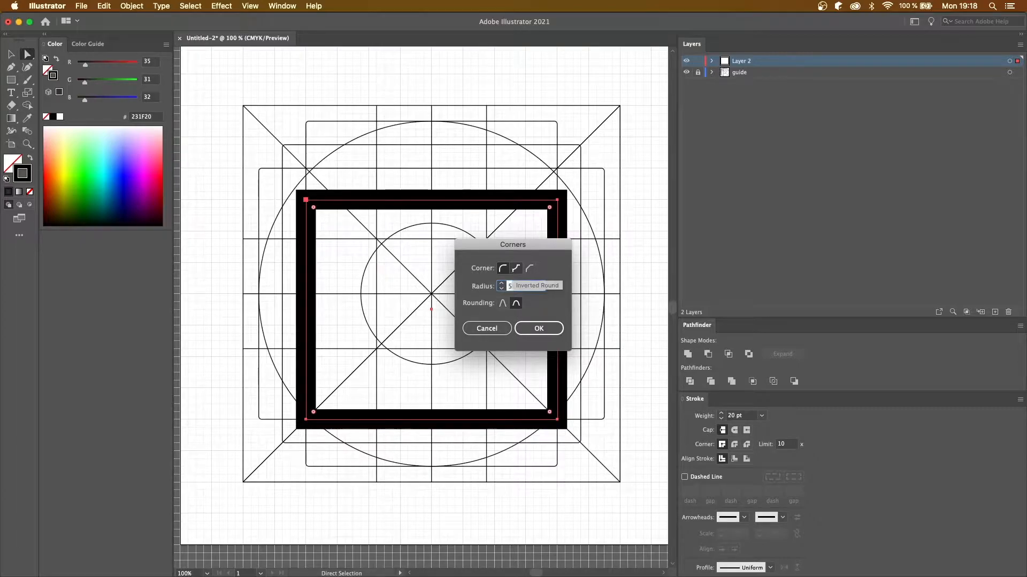
click(538, 328)
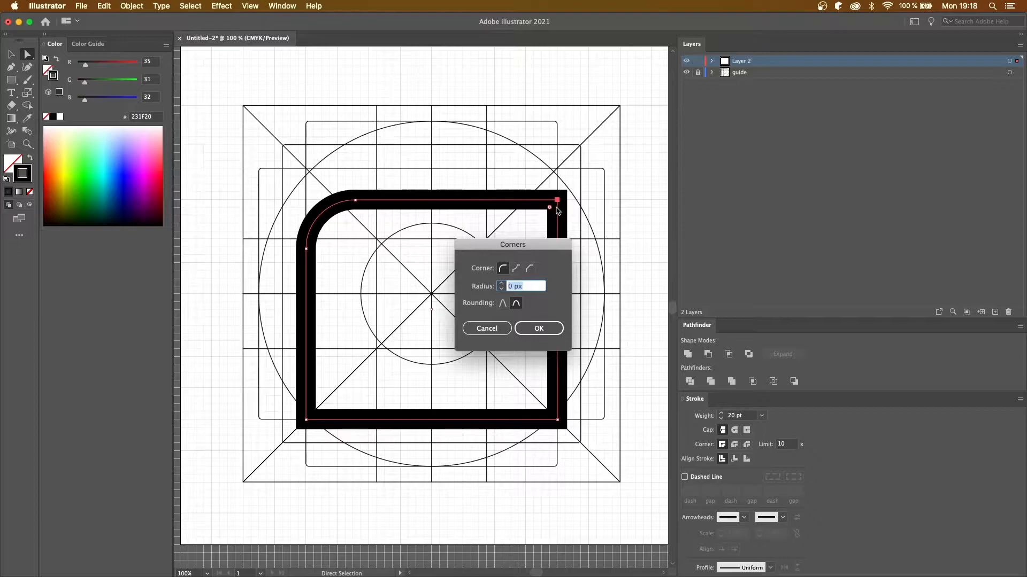
click(538, 328)
text(50)
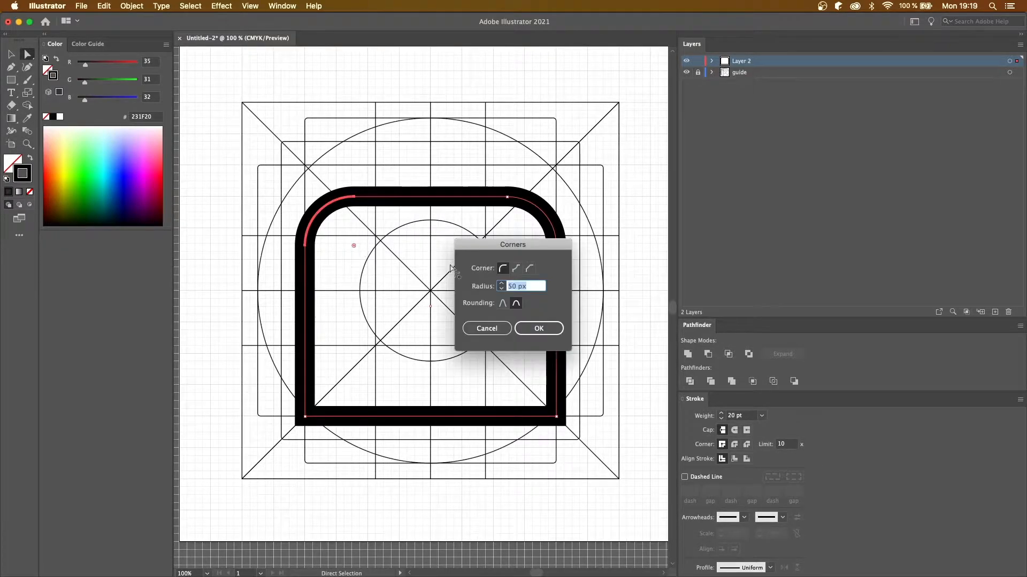
click(538, 328)
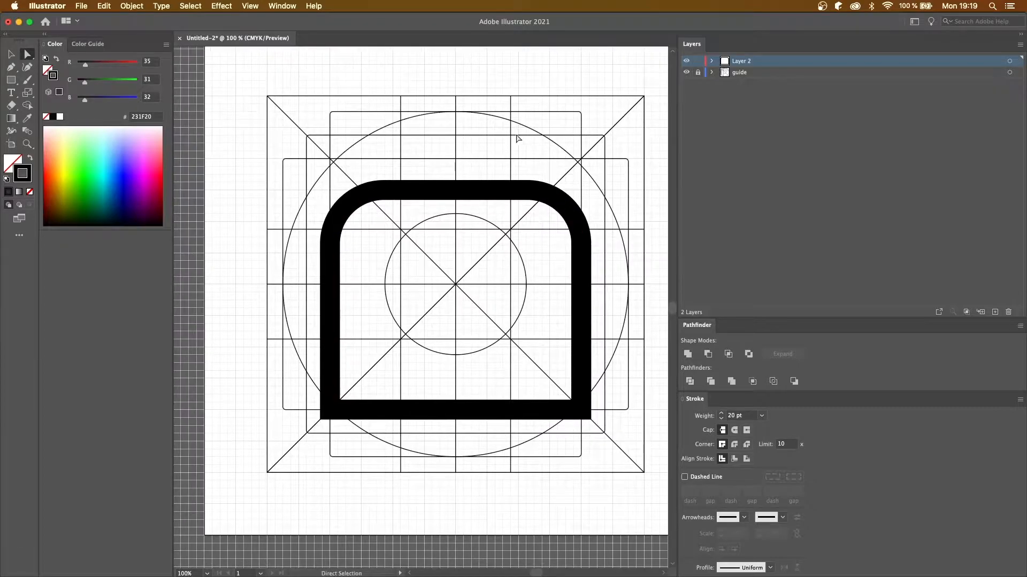
Rename Layer 2 to 'letterbox' and reshape a pasted copy into a narrower left arch
double_click(740, 60)
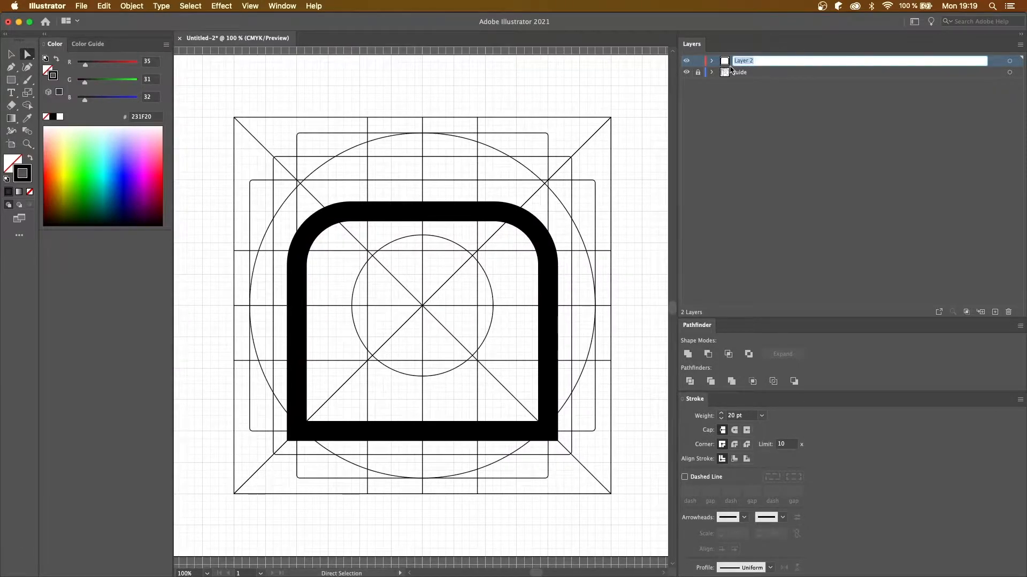
text(letterbox)
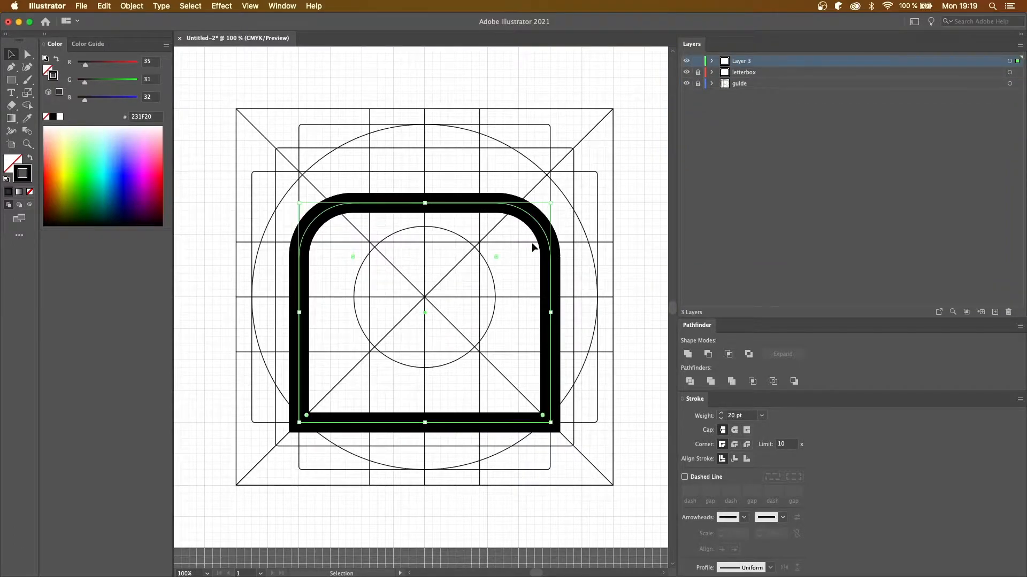
drag(425, 311, 315, 311)
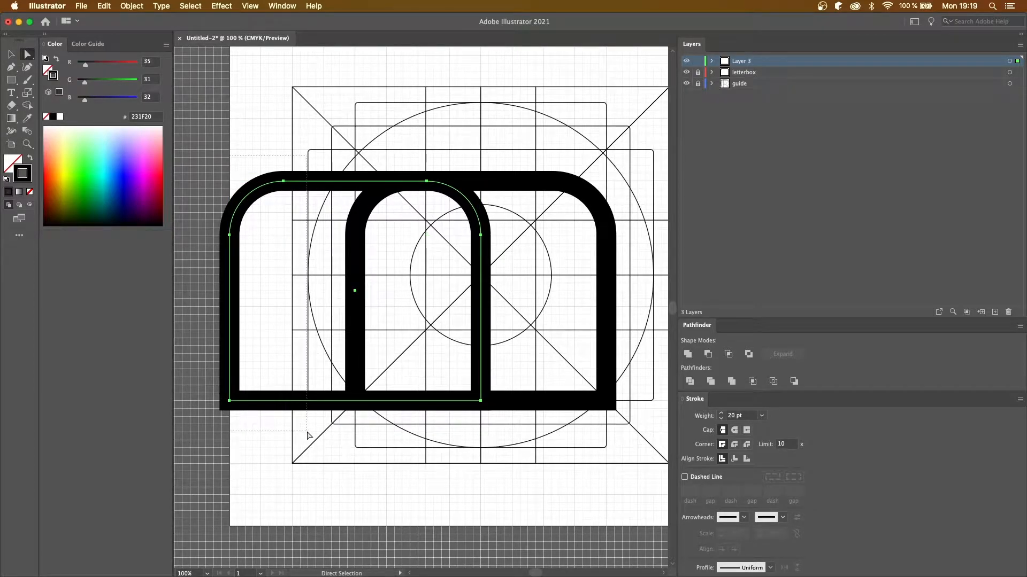
click(780, 354)
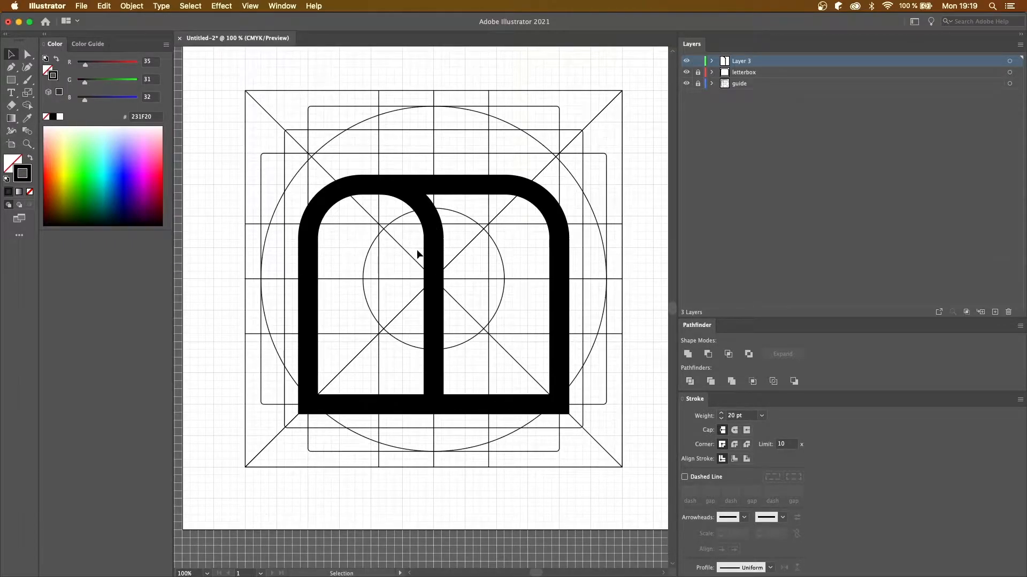
Rename the arch layer 'letterbox-side', draw the mail slot bar and rename its layer 'letterbox-mouth'
double_click(740, 59)
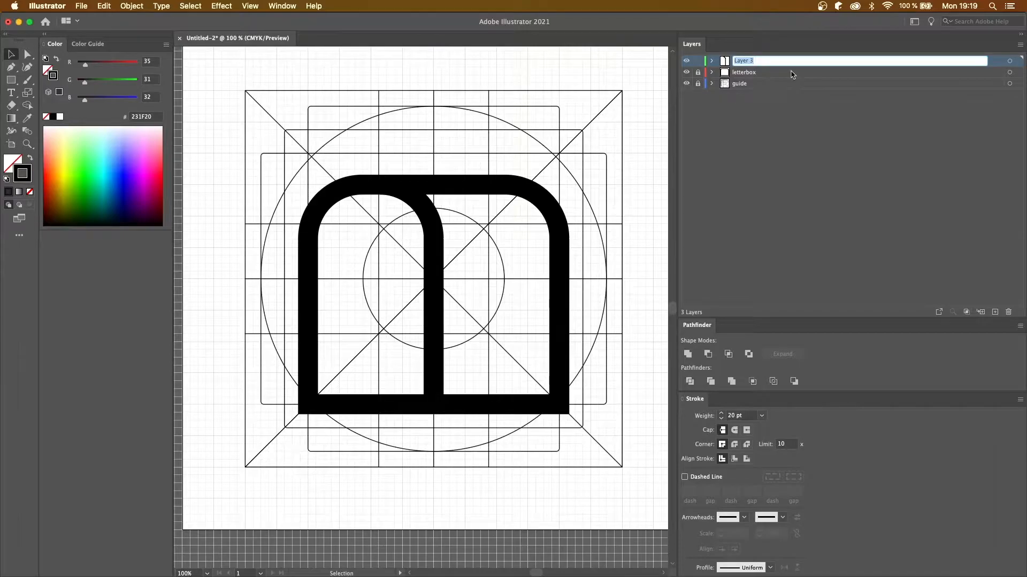
text(letterbox-side)
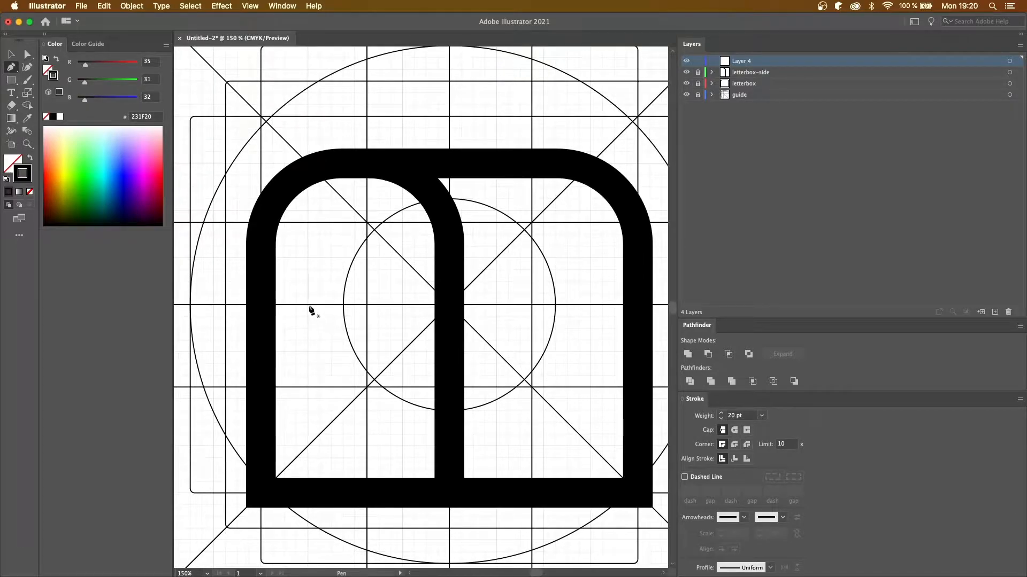
drag(308, 295, 401, 321)
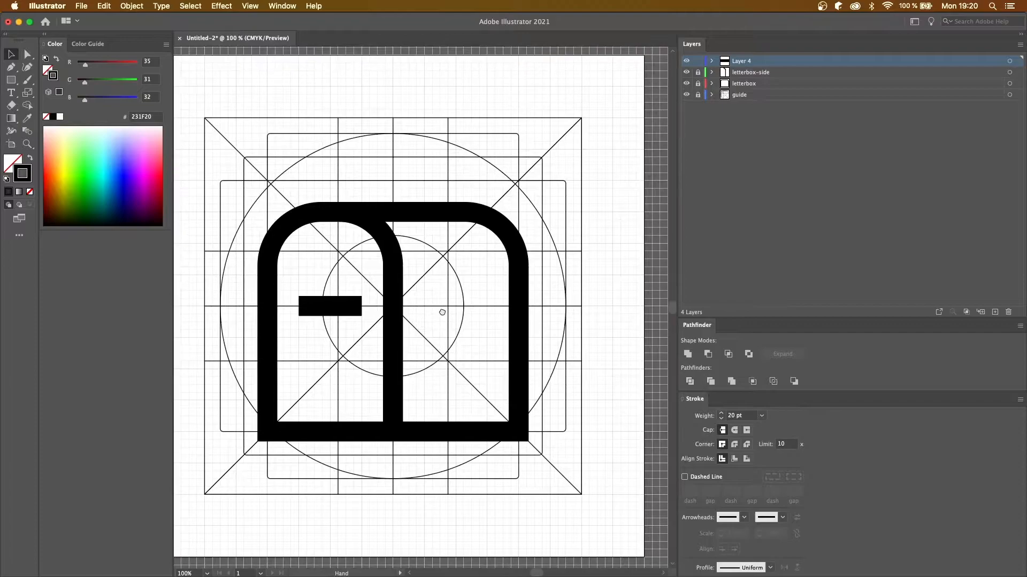
double_click(740, 60)
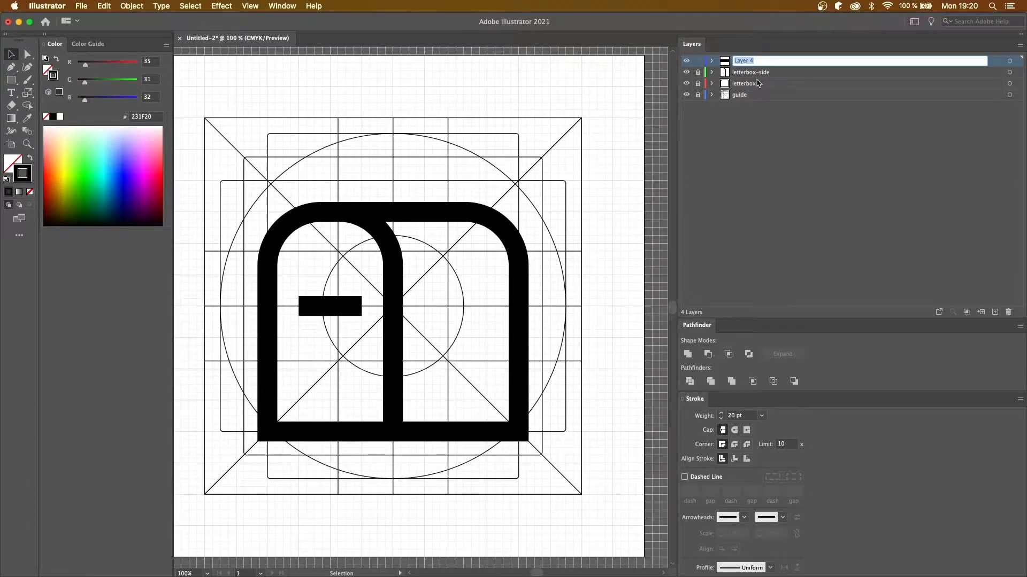
text(letterbox-mouth)
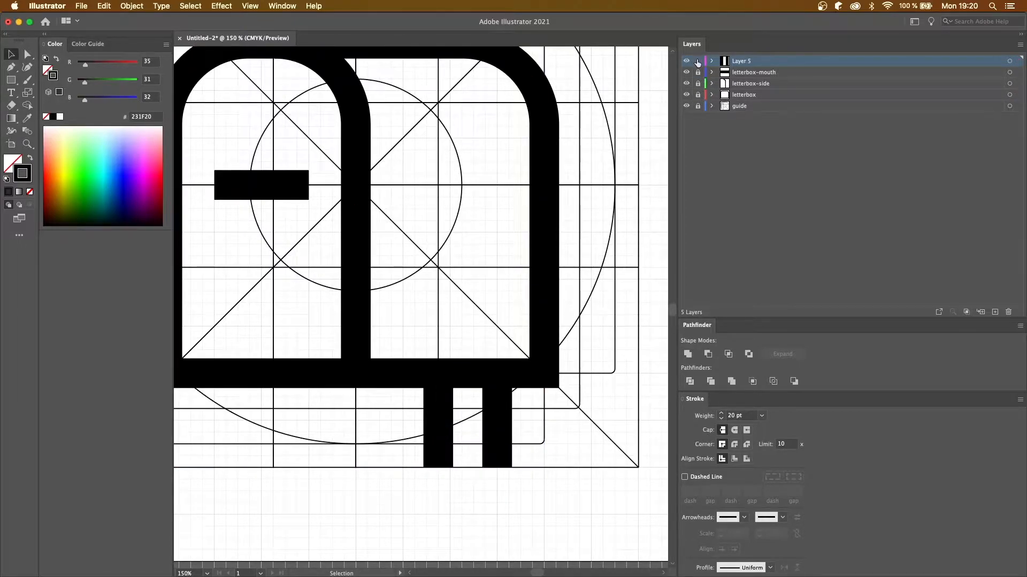
Rename the posts layer 'letterbox-post' and draw a solid-filled pivot circle on a new layer
double_click(740, 59)
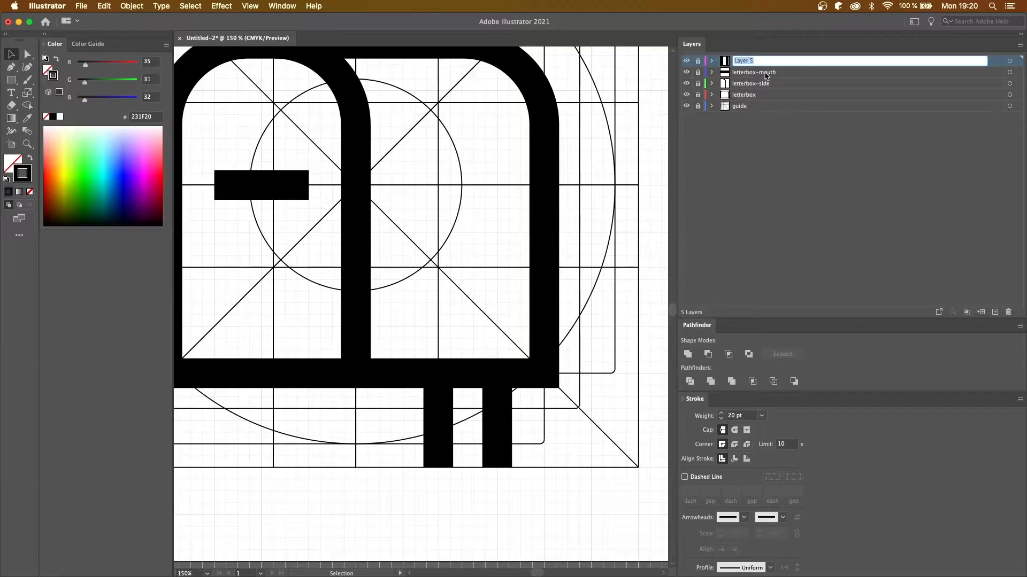
text(letterbox-post)
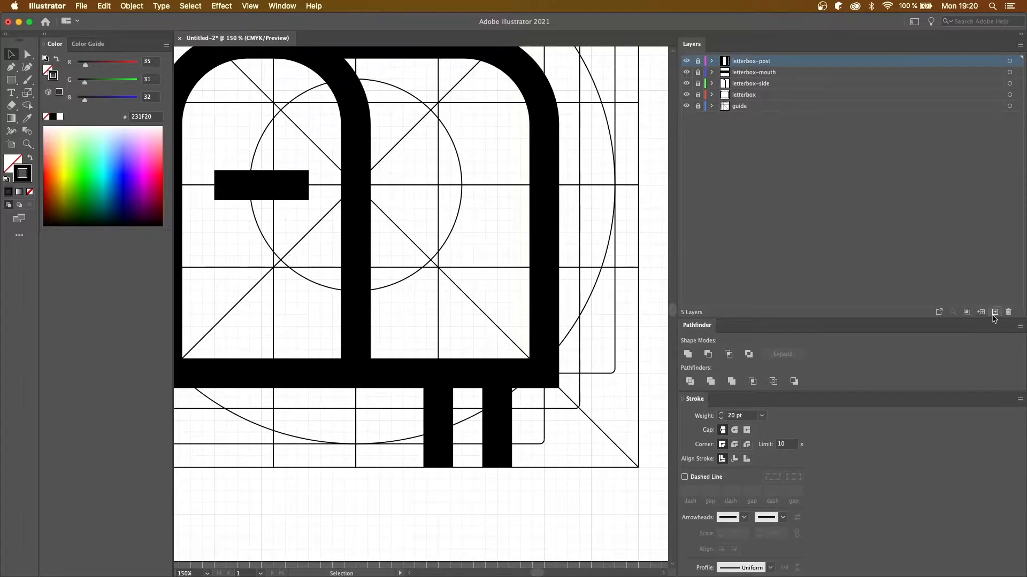
click(994, 312)
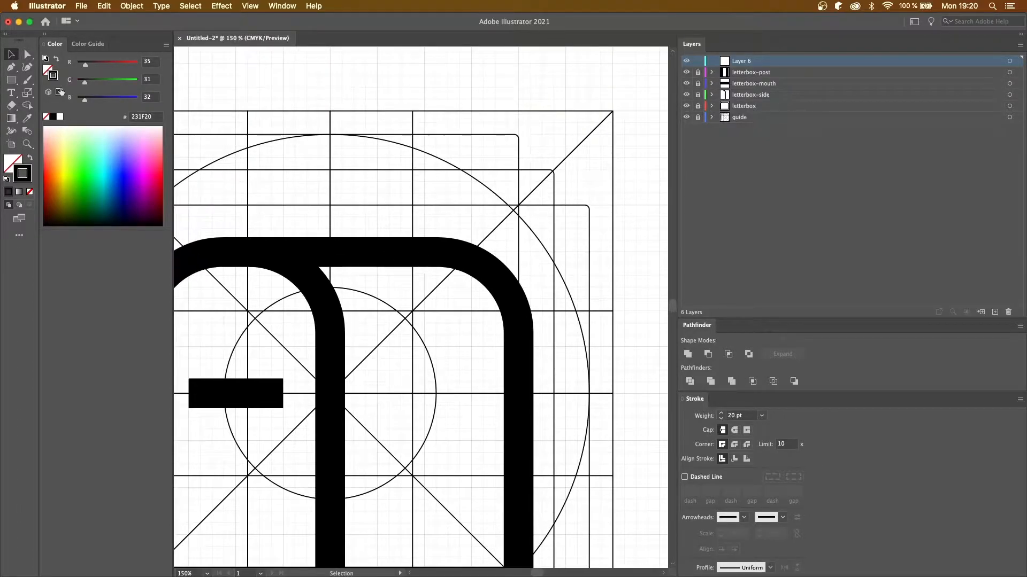
click(10, 80)
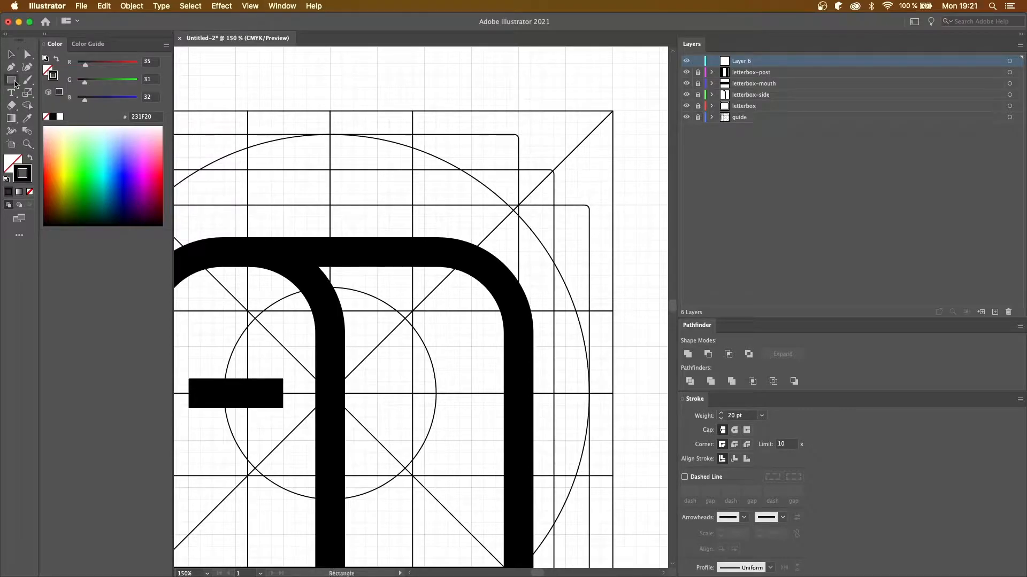
click(10, 80)
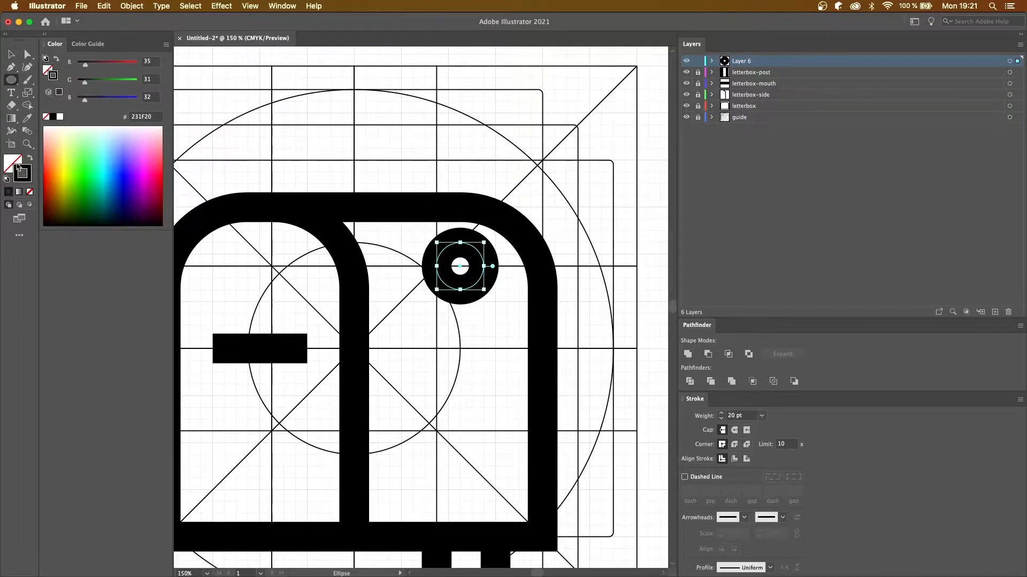
click(22, 173)
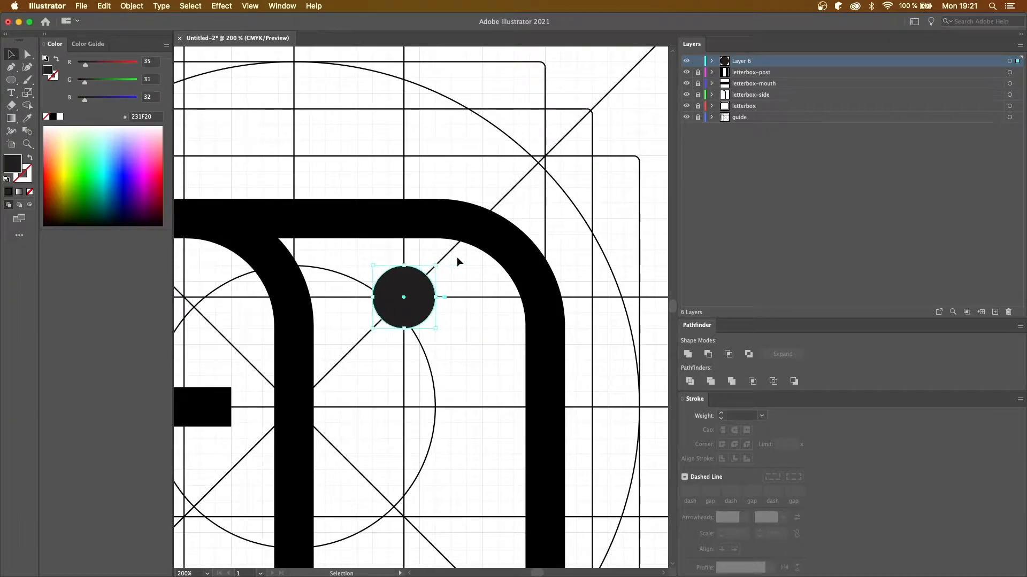
Draw the flag pole rising from the pivot and set its fill colour
drag(404, 296, 462, 337)
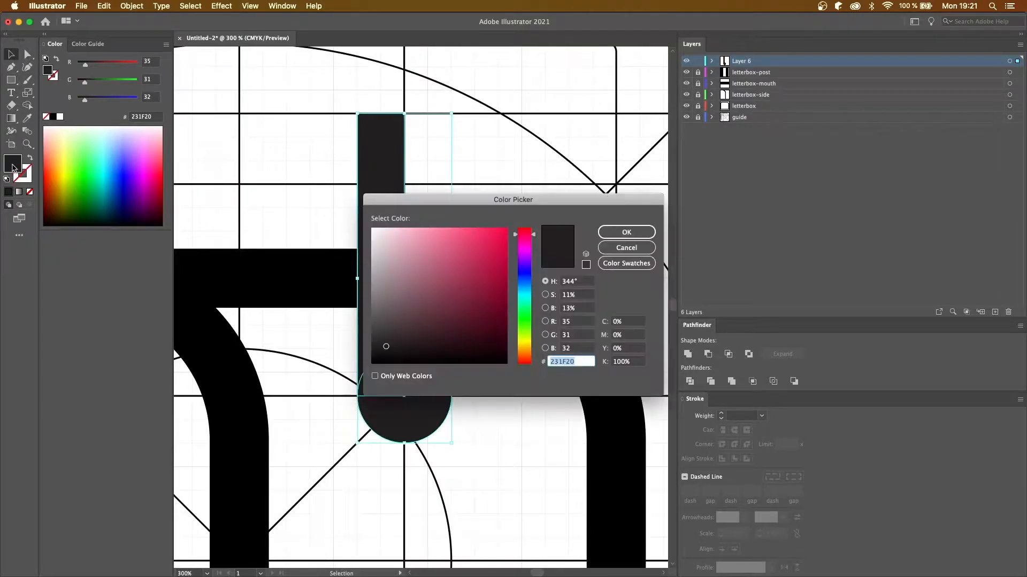
click(626, 232)
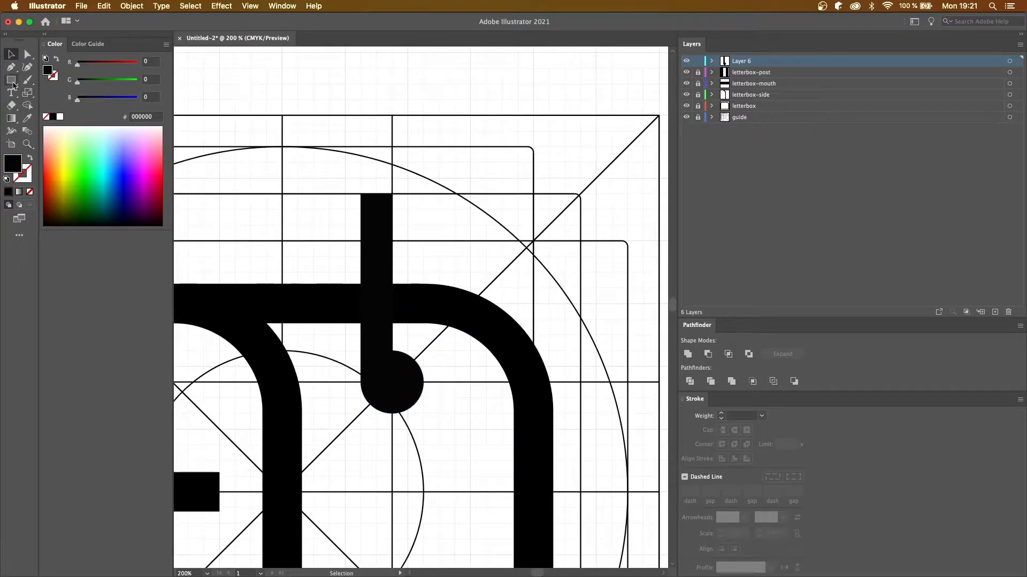
click(10, 80)
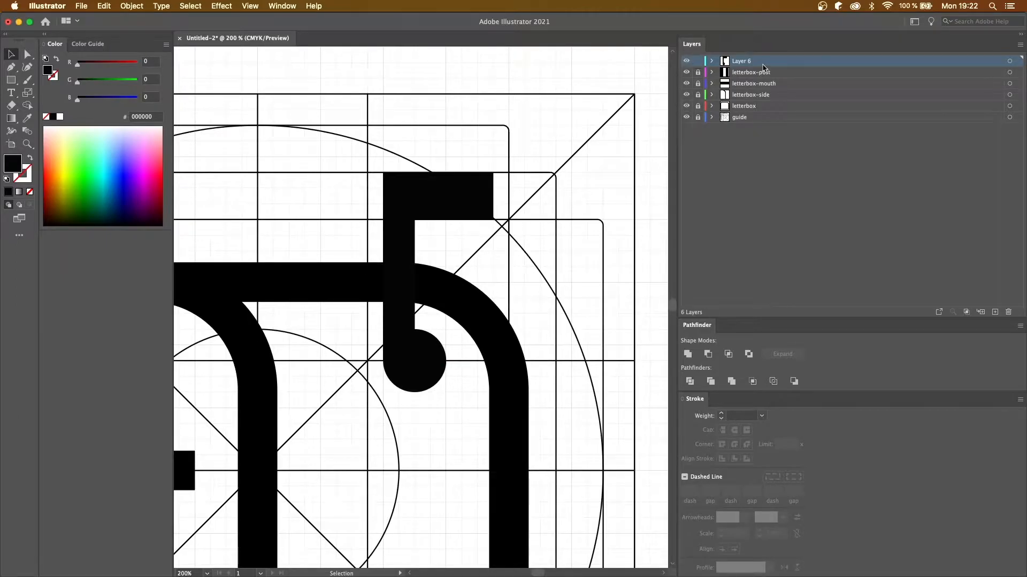
Rename the flag layer 'letterbox-flag' and add a 'flag-mask' layer with a rectangle over the post
double_click(740, 60)
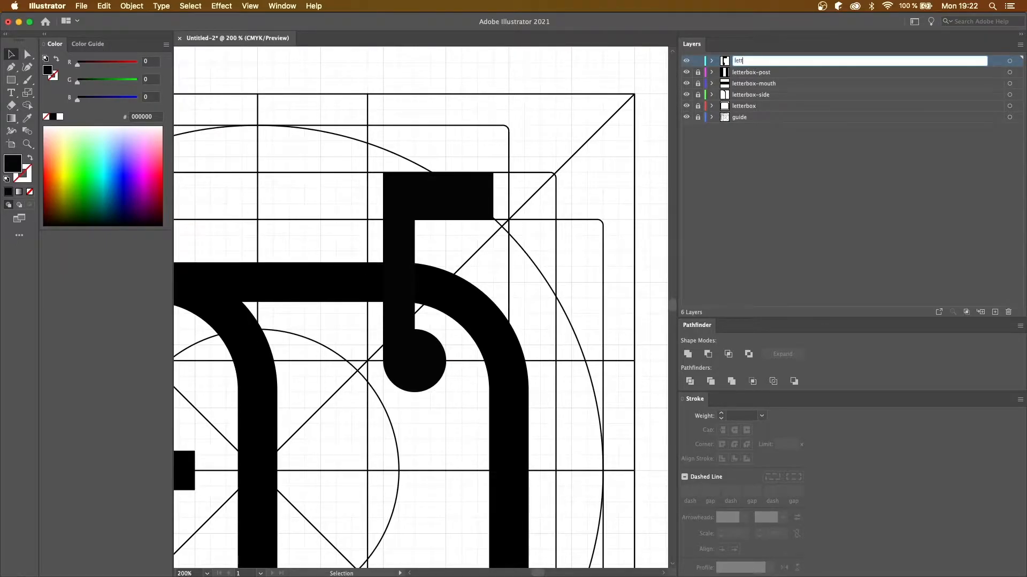
text(letterbox-flag)
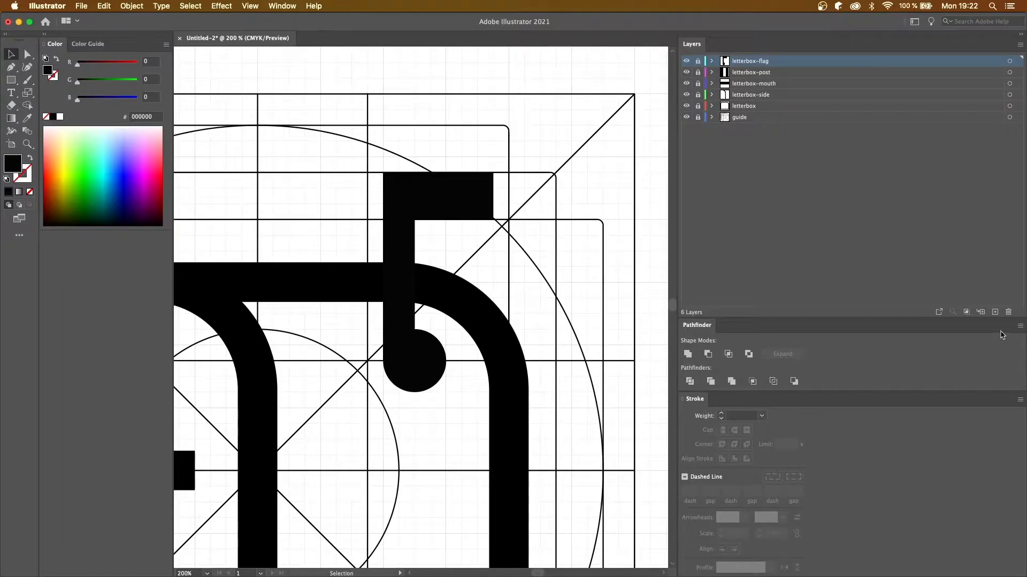
click(981, 312)
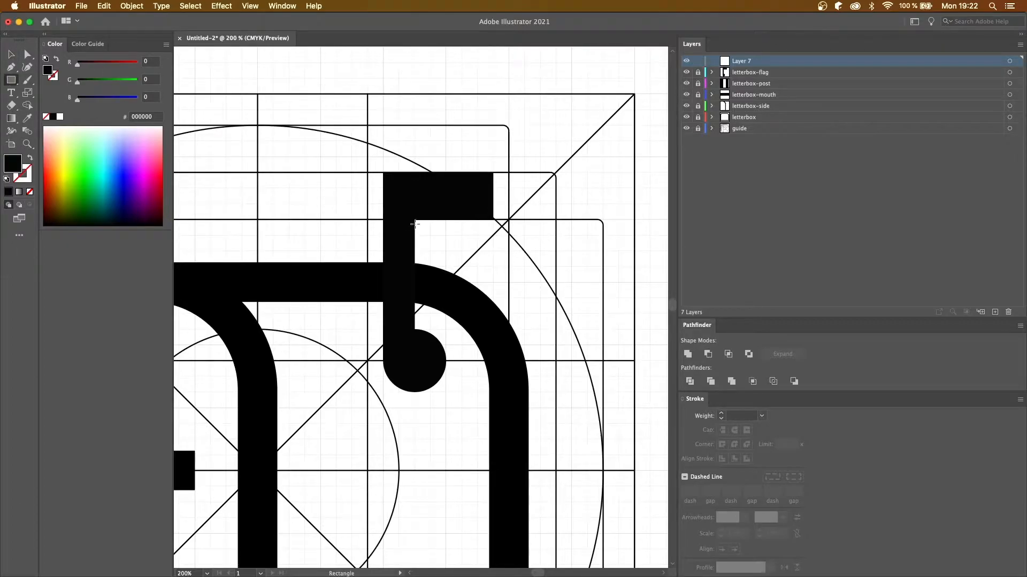
drag(415, 219, 445, 361)
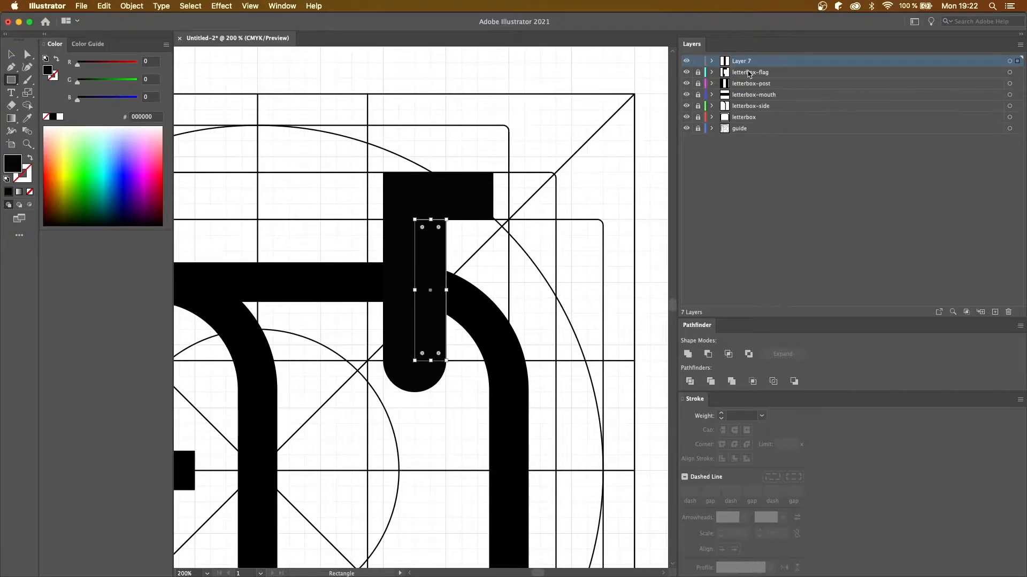
mouse_move(556, 312)
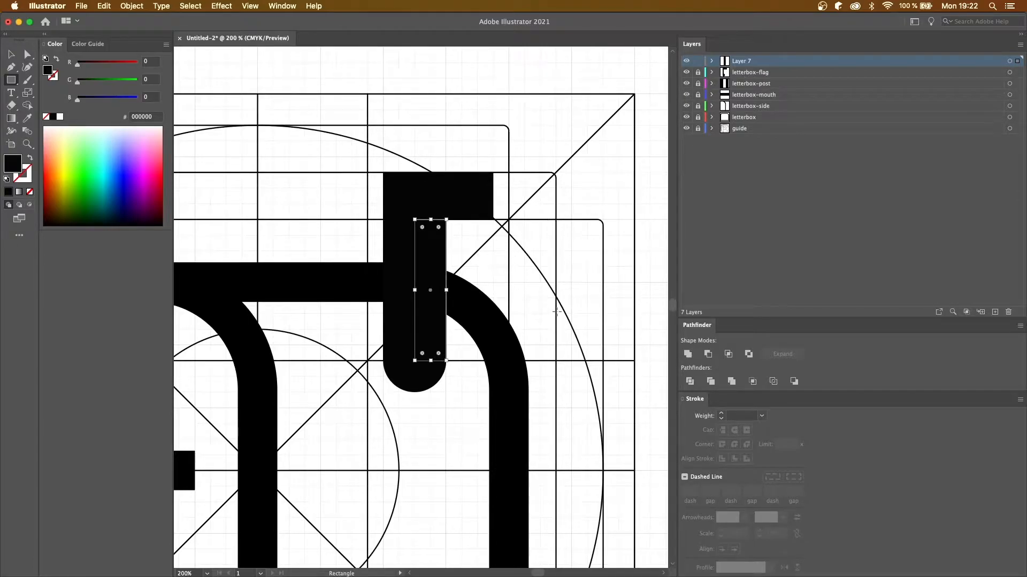
double_click(741, 60)
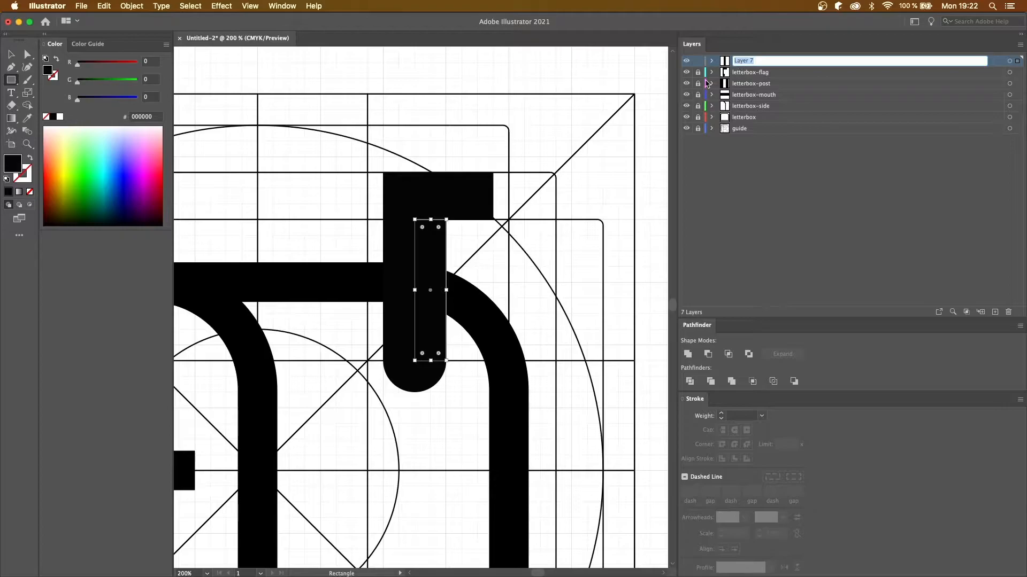
text(flag-mask)
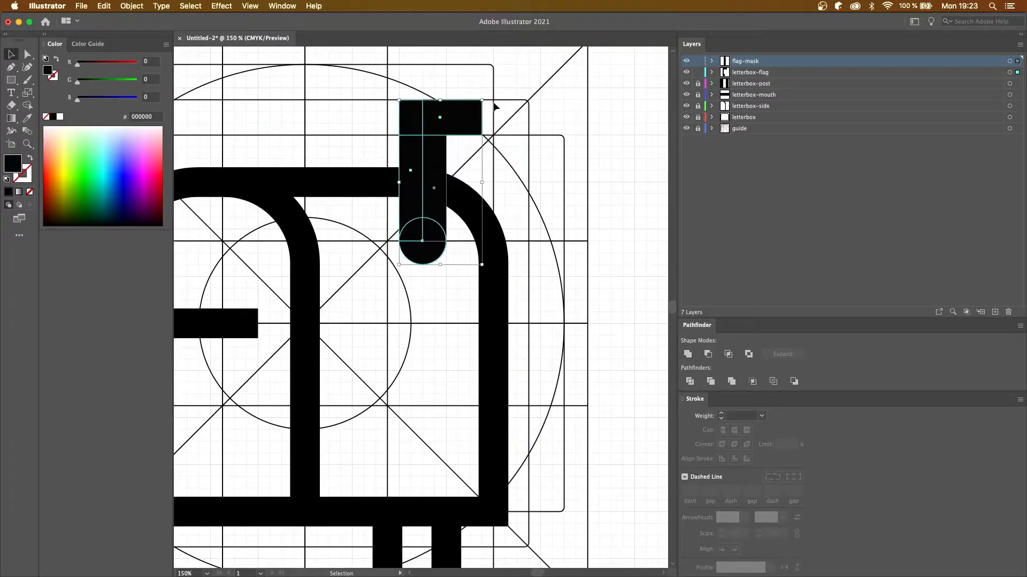
click(10, 66)
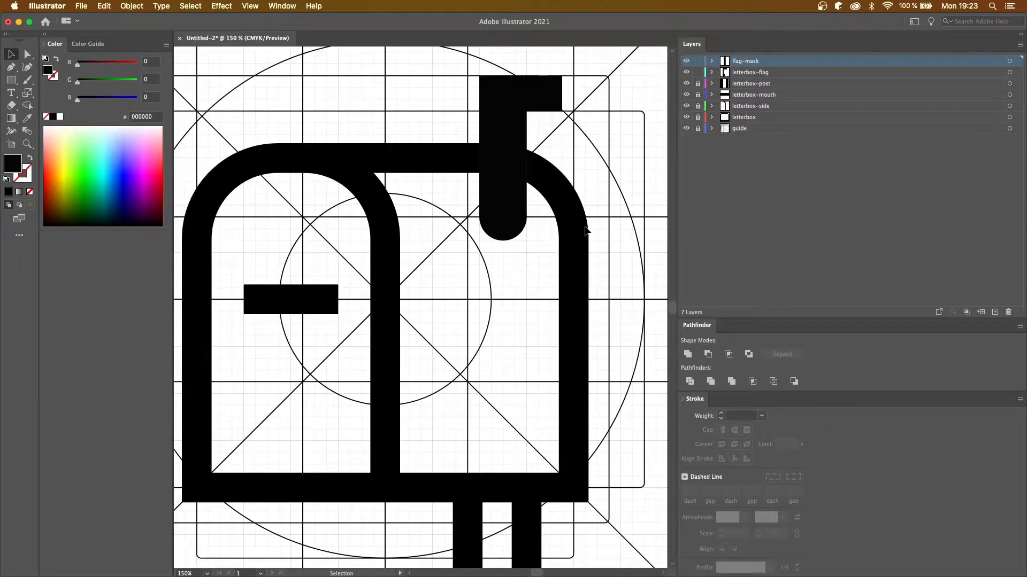
mouse_move(597, 277)
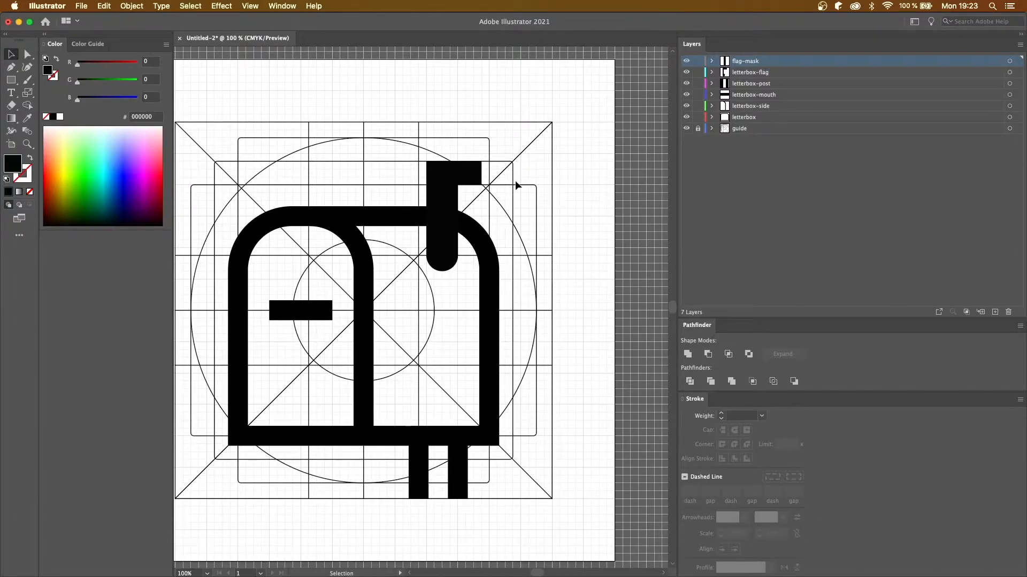
Save the icon document as letterbox.ai with Cmd+S
key(cmd+s)
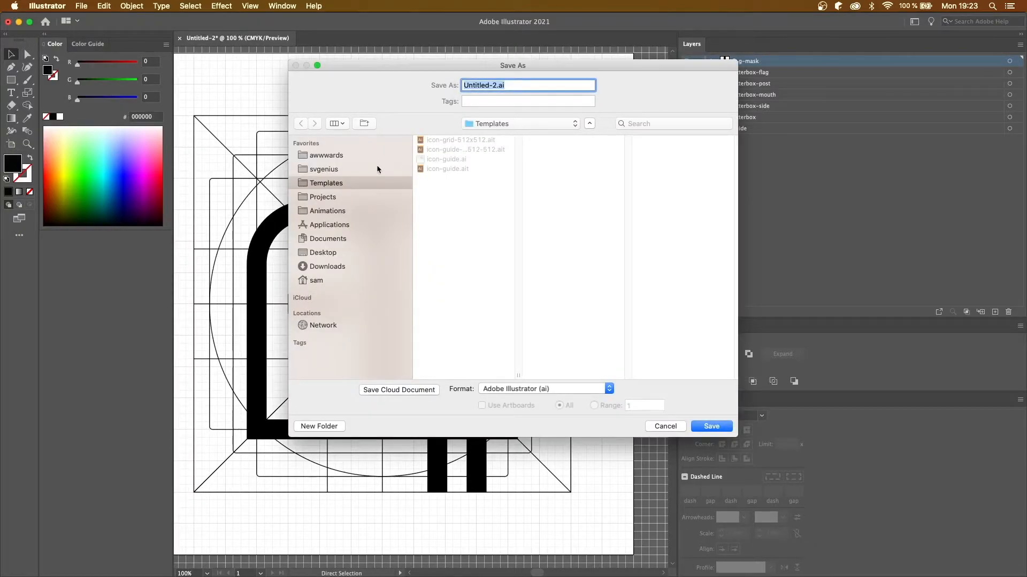
click(664, 427)
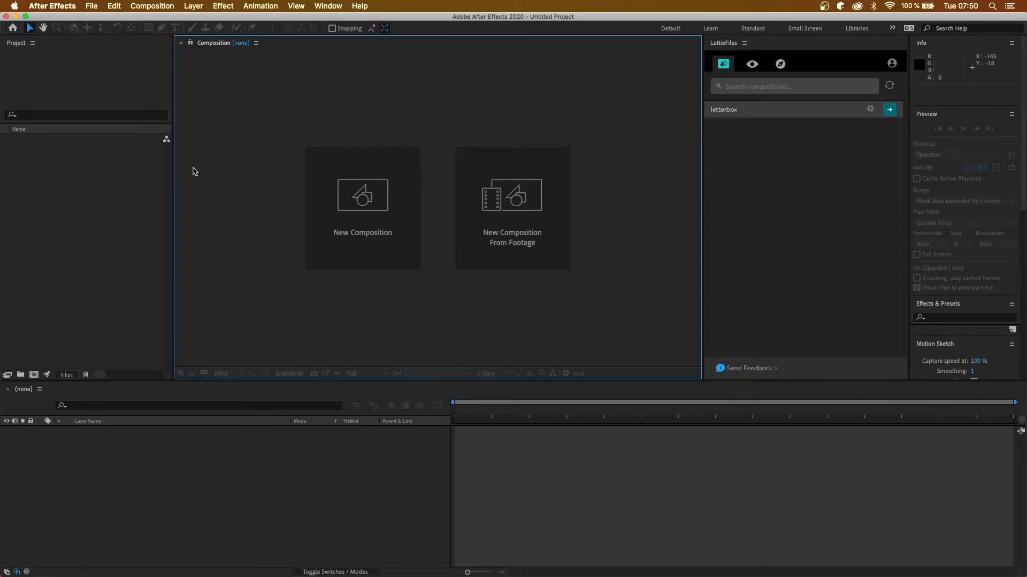
mouse_move(114, 200)
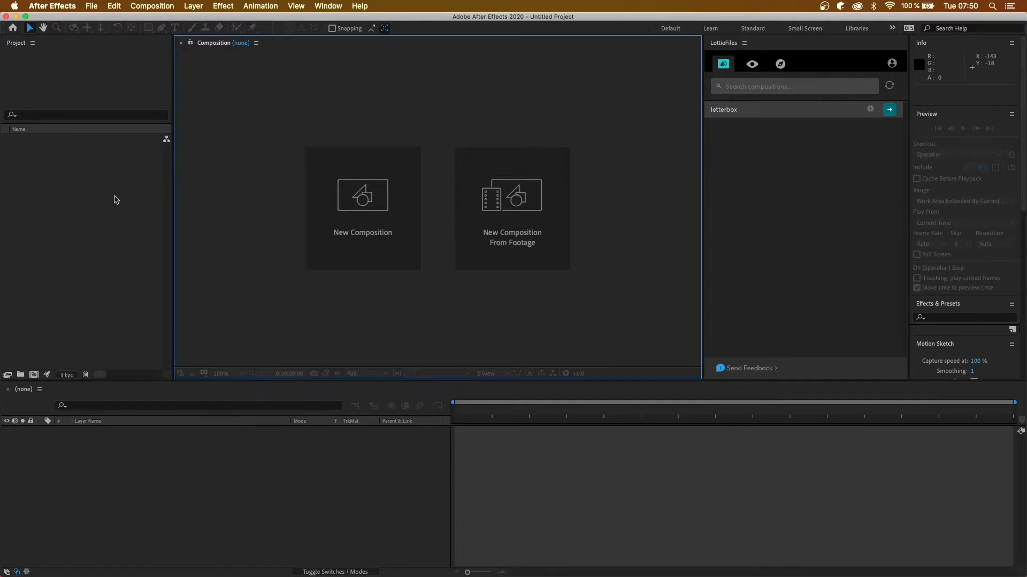
Import letterbox.ai into the project as a layered composition
click(91, 7)
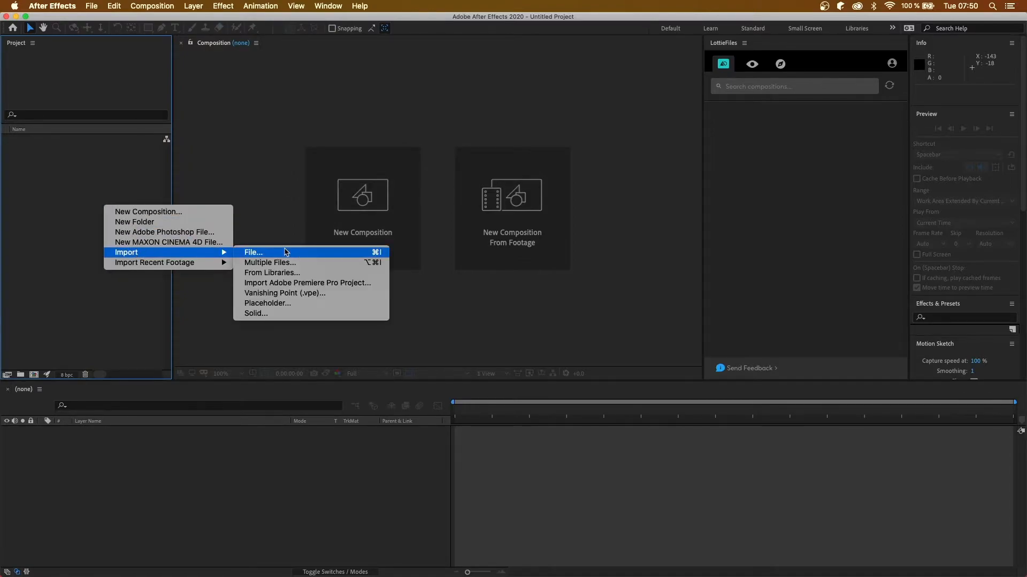
click(254, 253)
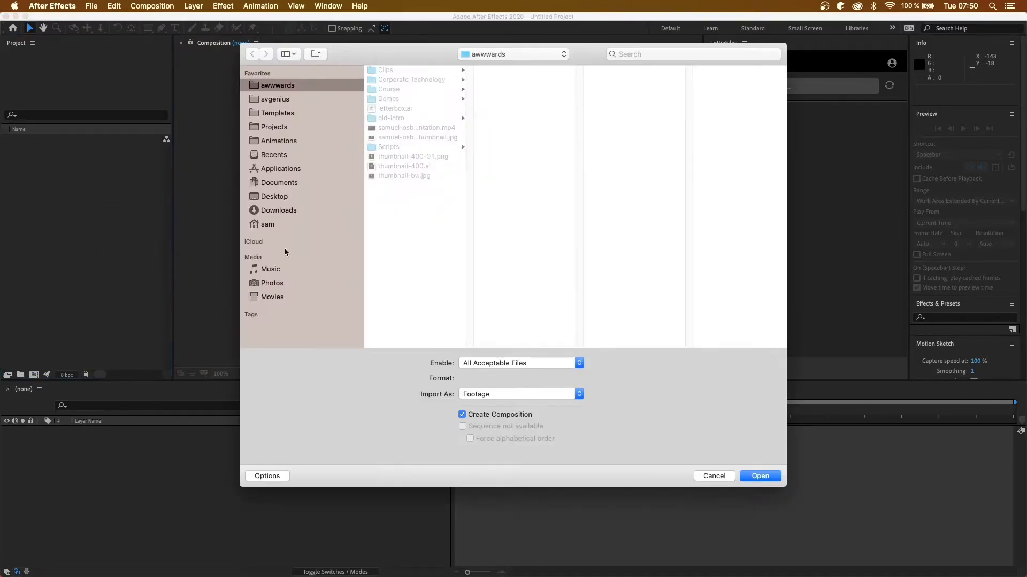
click(394, 108)
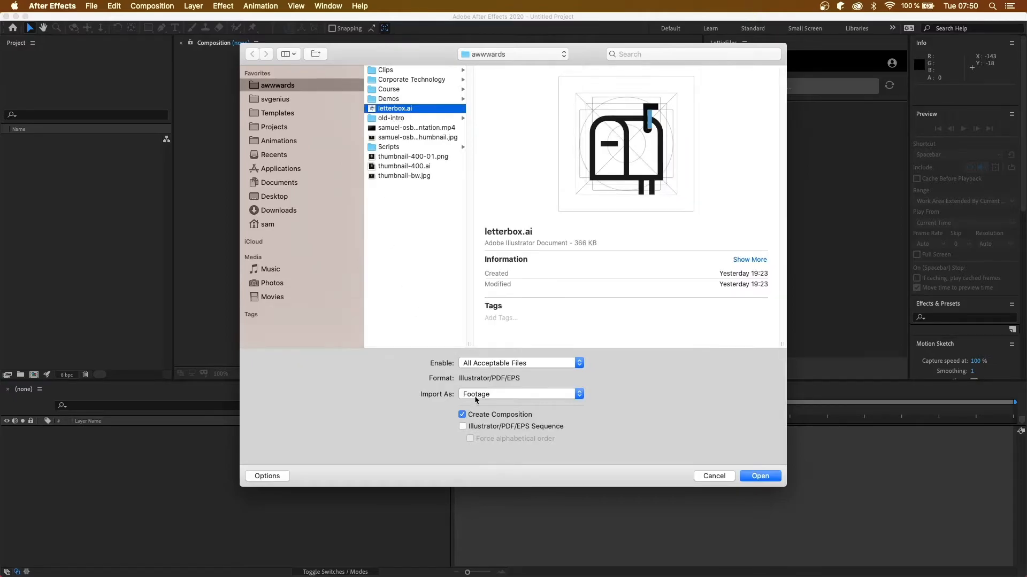
click(759, 476)
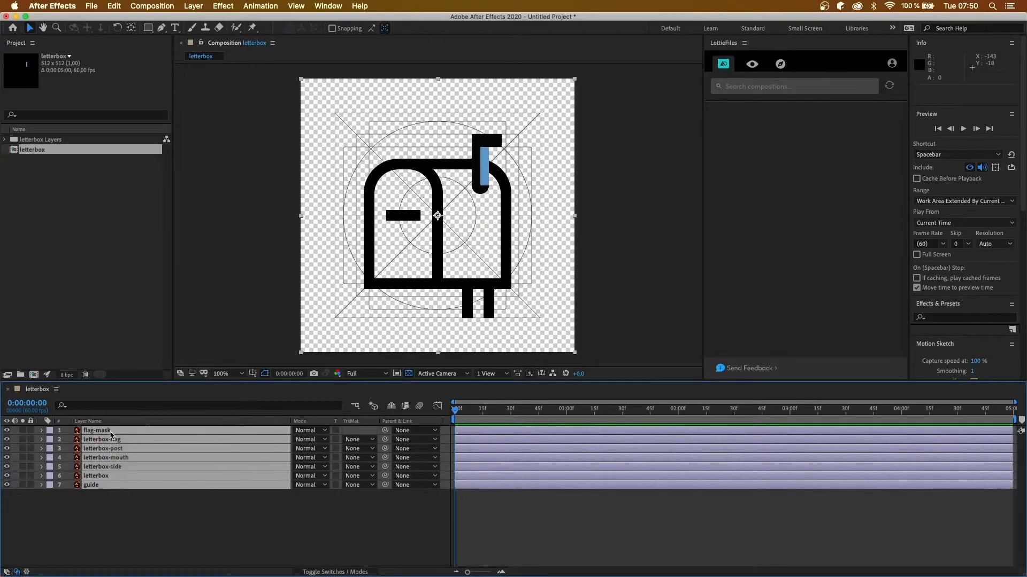
Convert the selected vector layers with Create Shapes from Vector Layer
right_click(111, 435)
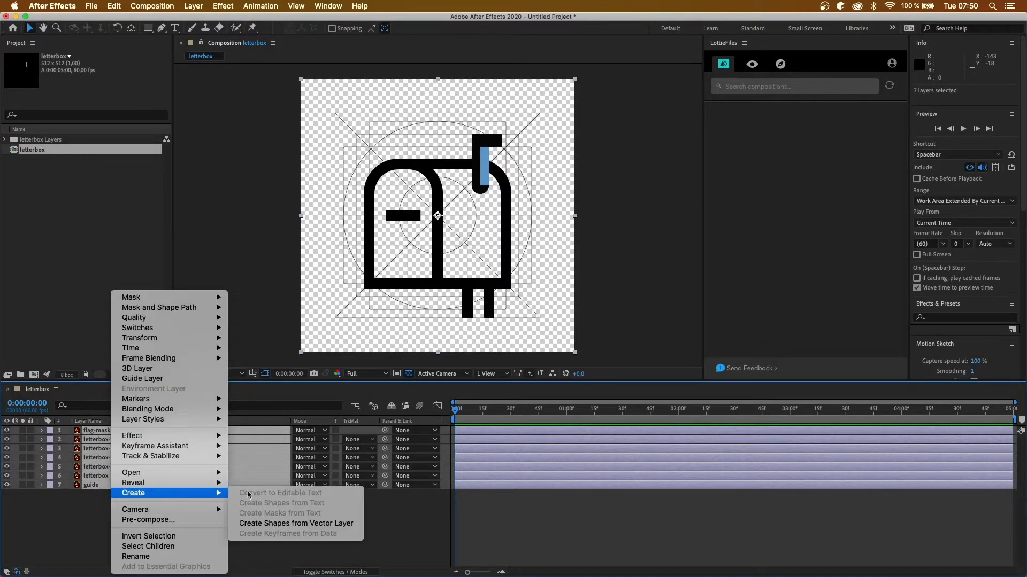
mouse_move(295, 523)
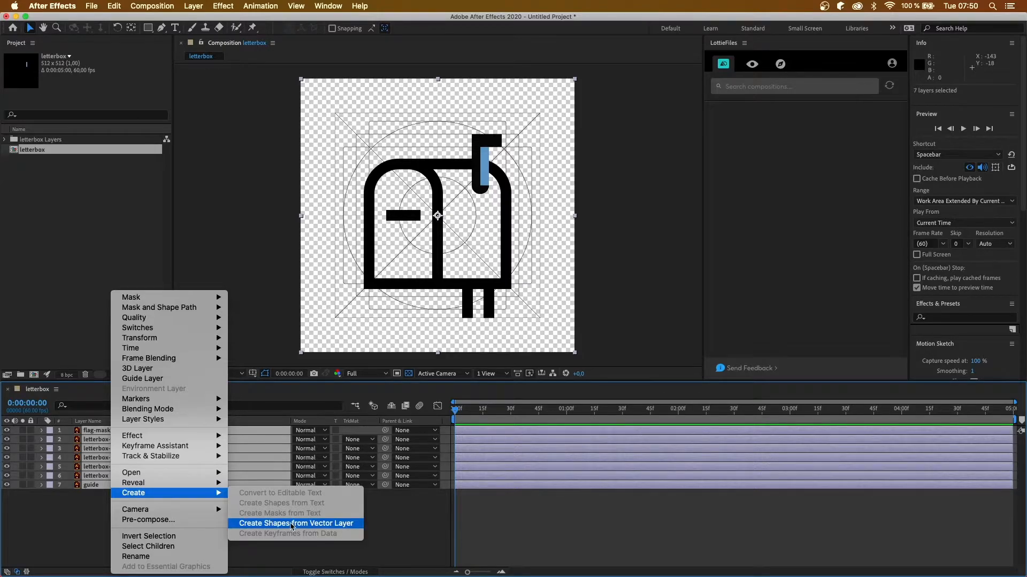
click(296, 523)
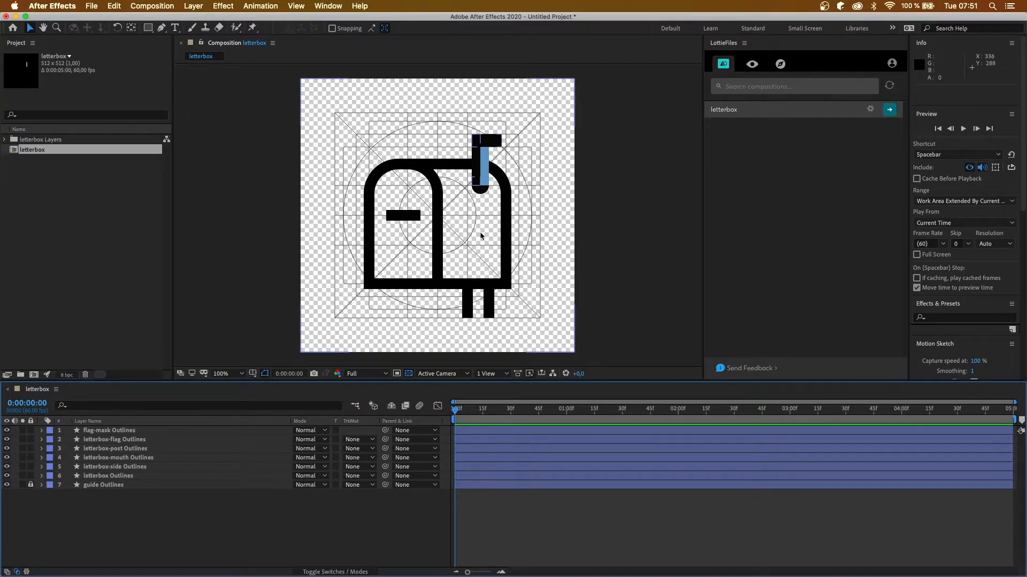
mouse_move(398, 219)
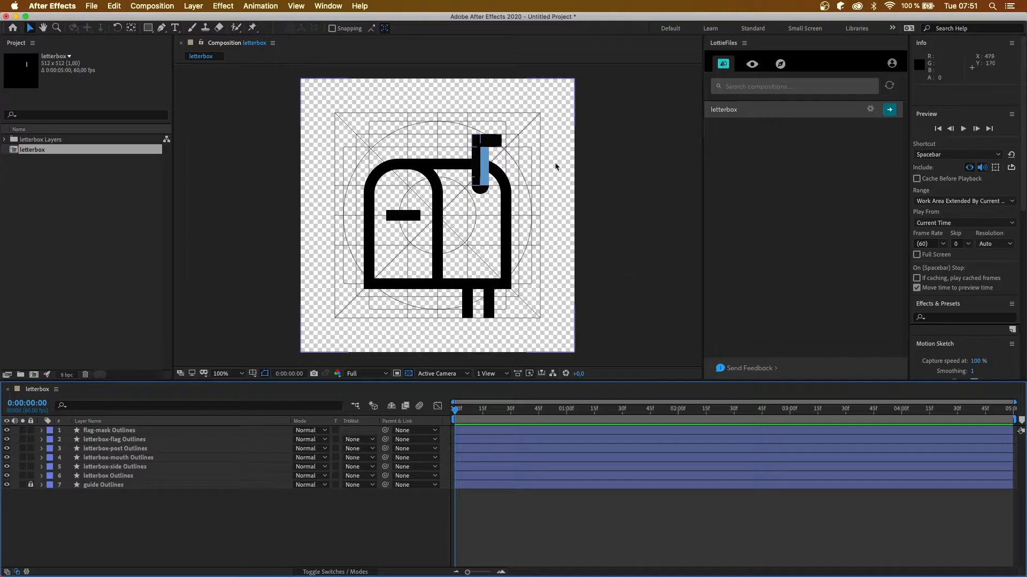
mouse_move(423, 130)
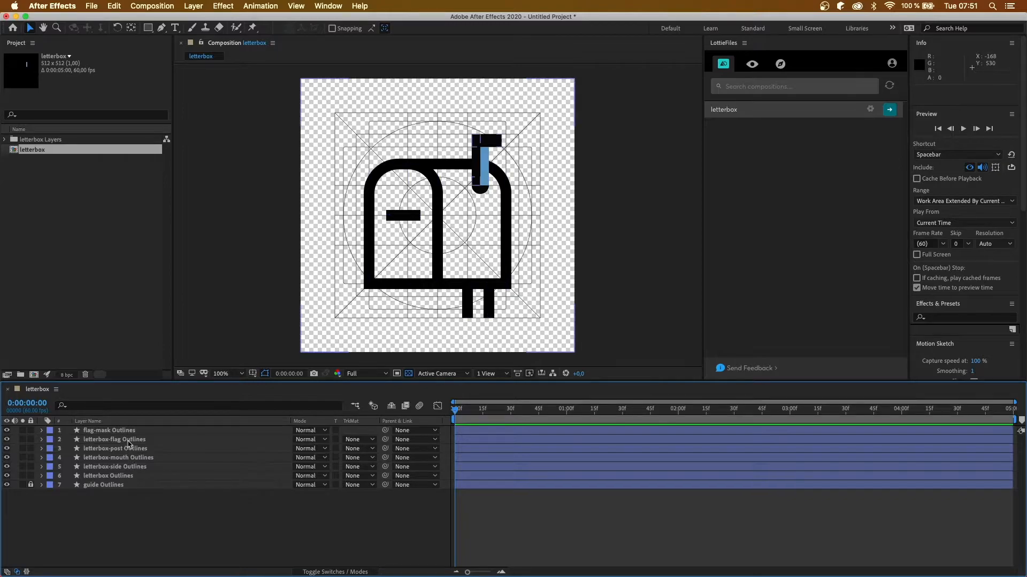
Rotate the letterbox-flag layer to 90° and parent flag-mask Outlines to it
click(115, 440)
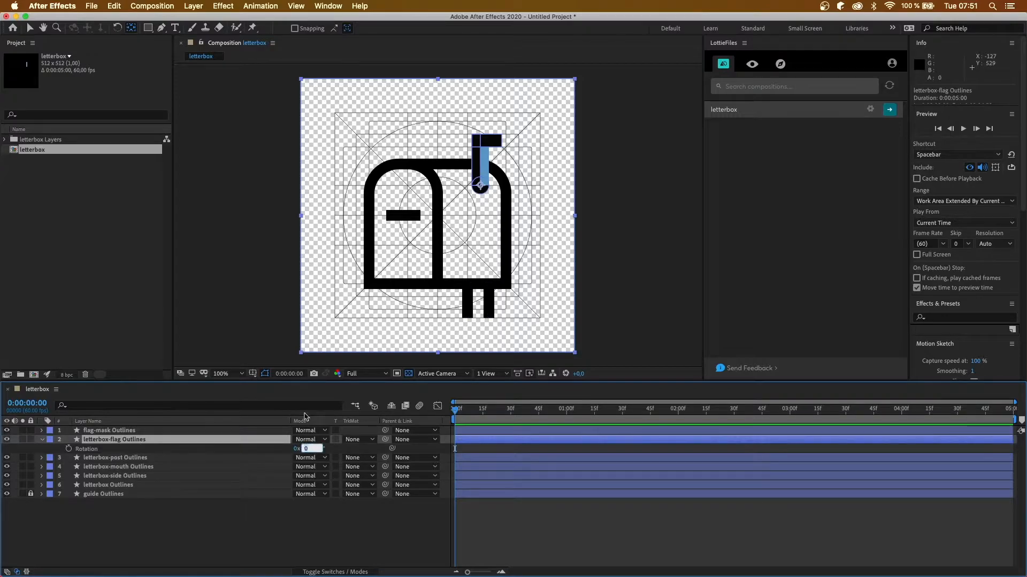
text(90)
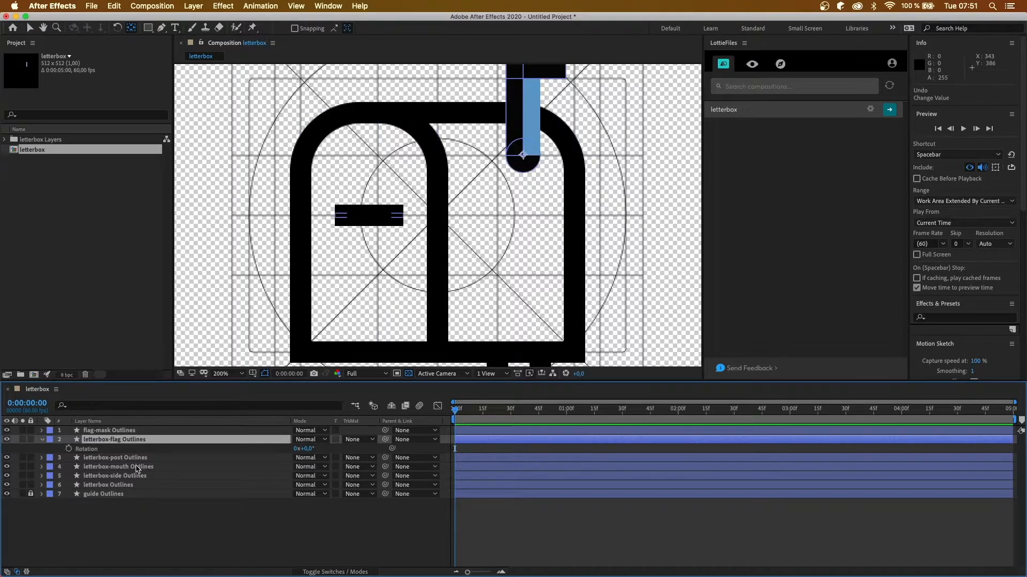
mouse_move(138, 465)
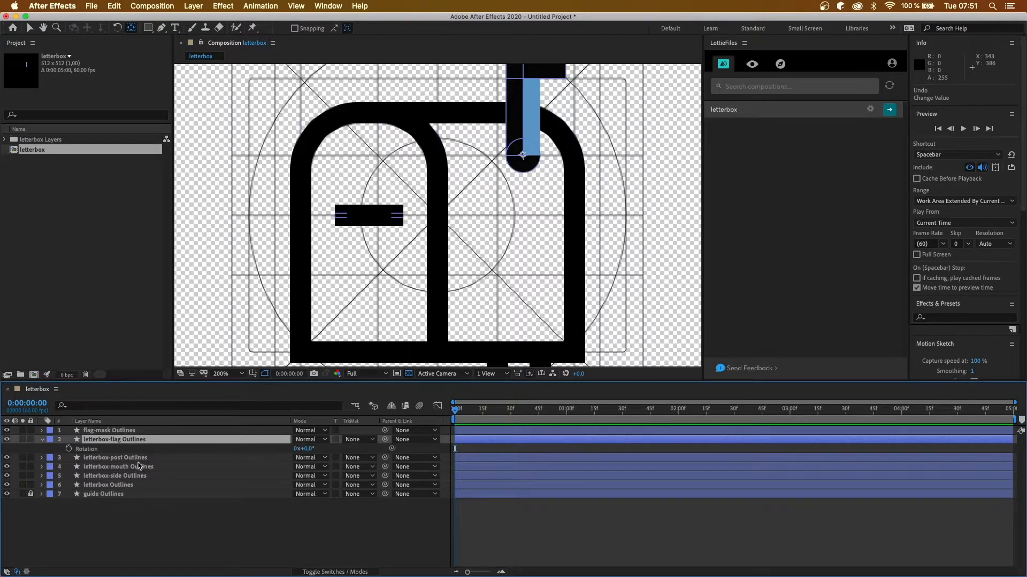
click(109, 430)
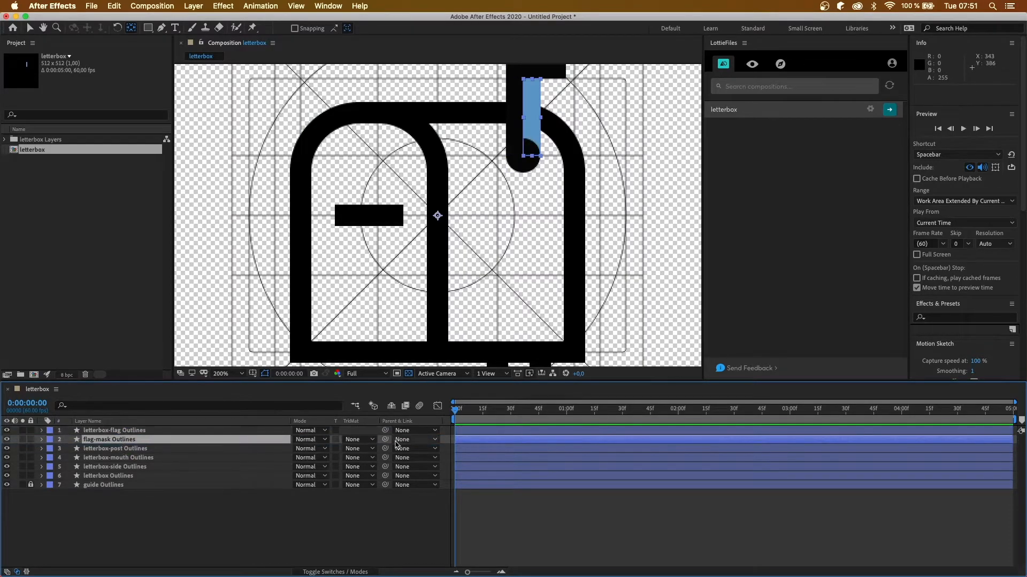
click(414, 439)
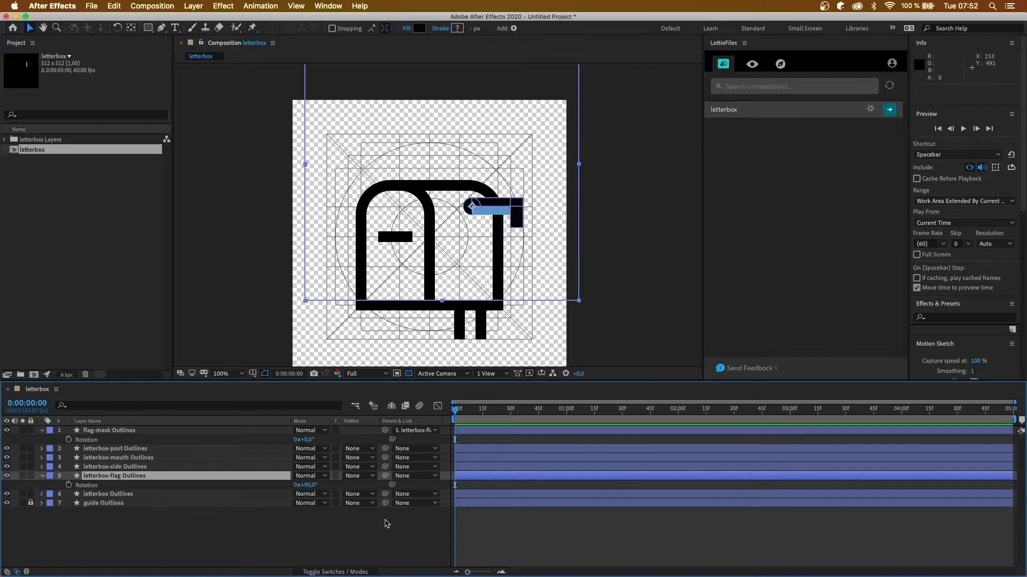
Set the letterbox body layer to use flag-mask as an inverted alpha track matte
click(357, 494)
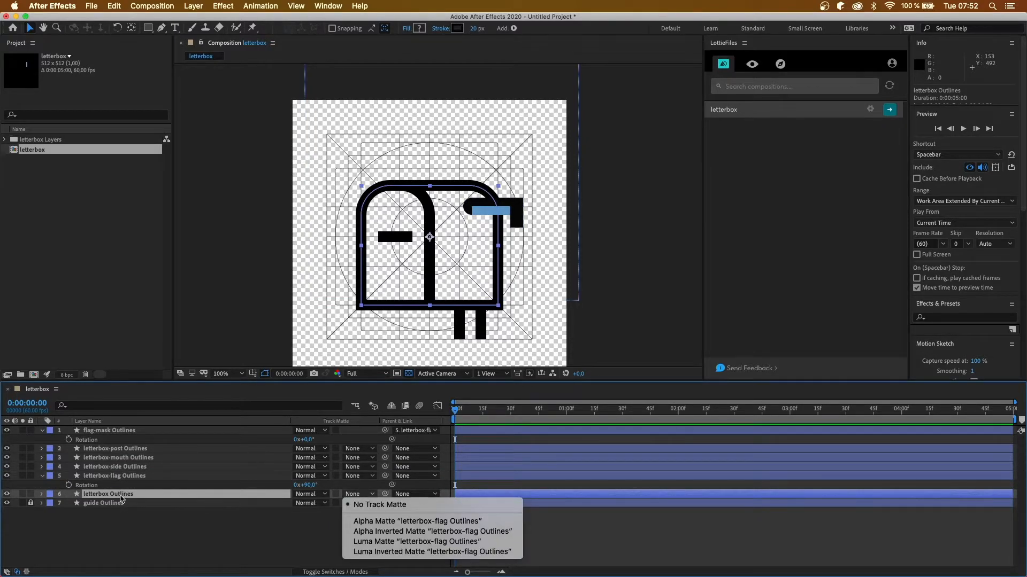
click(380, 503)
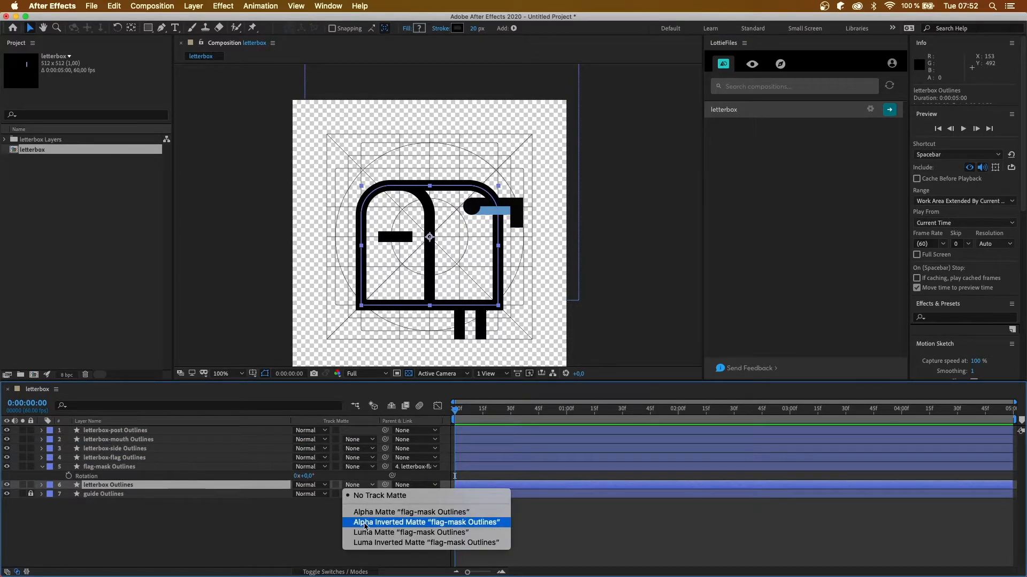
click(426, 523)
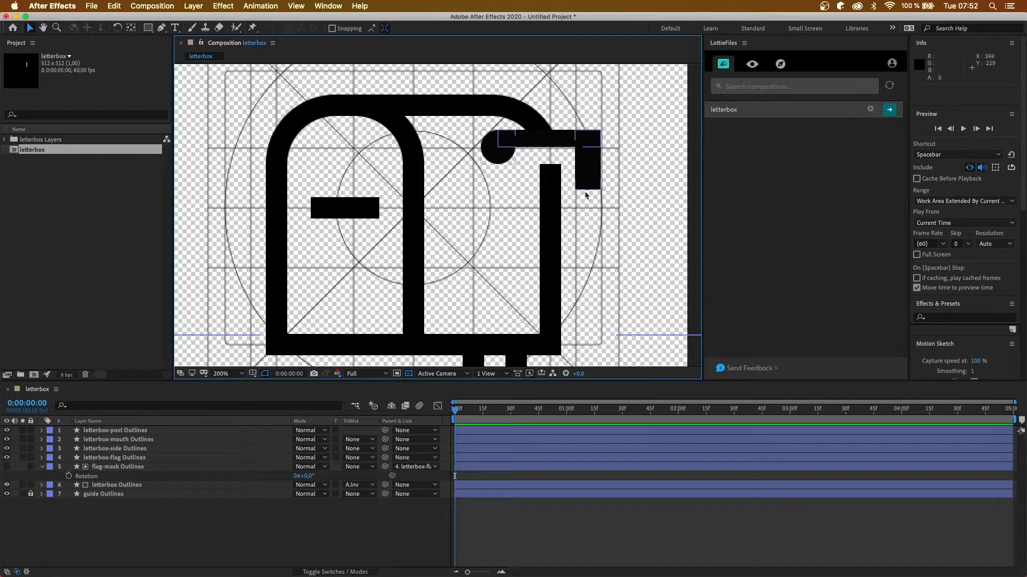
mouse_move(494, 157)
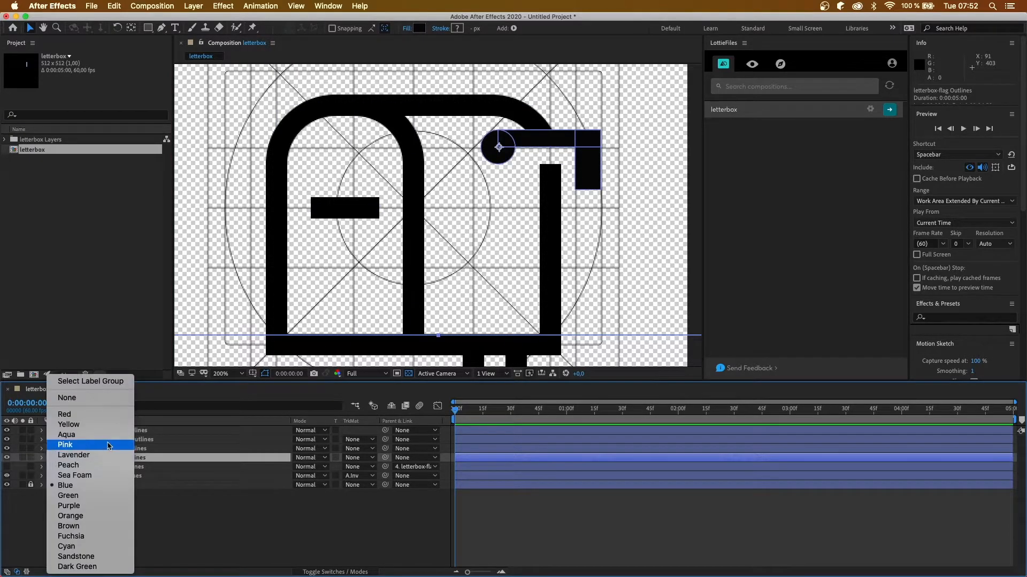
Label the flag layer pink and toggle the lock switches on the flag-mask and letterbox layers
click(65, 445)
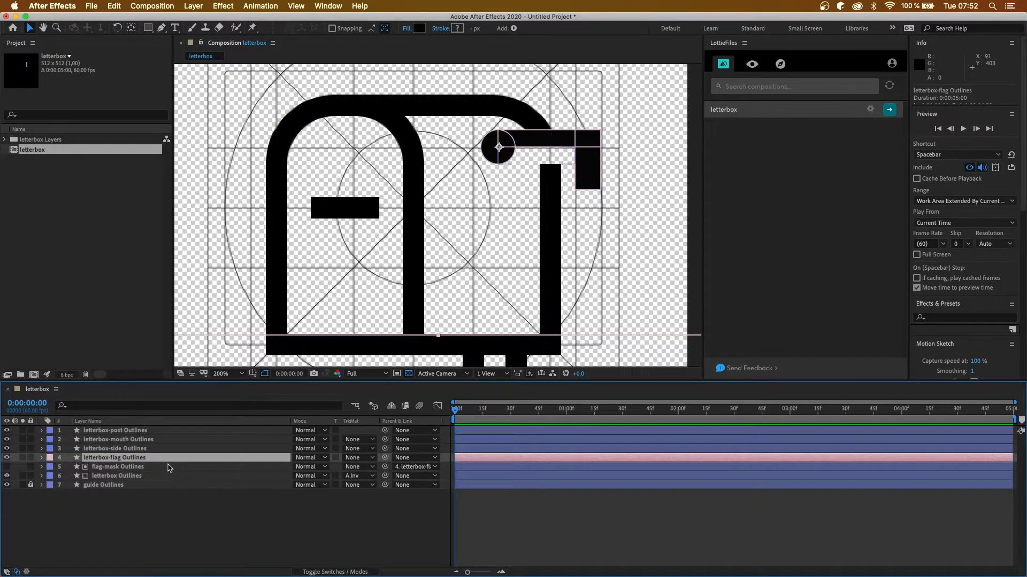
click(41, 457)
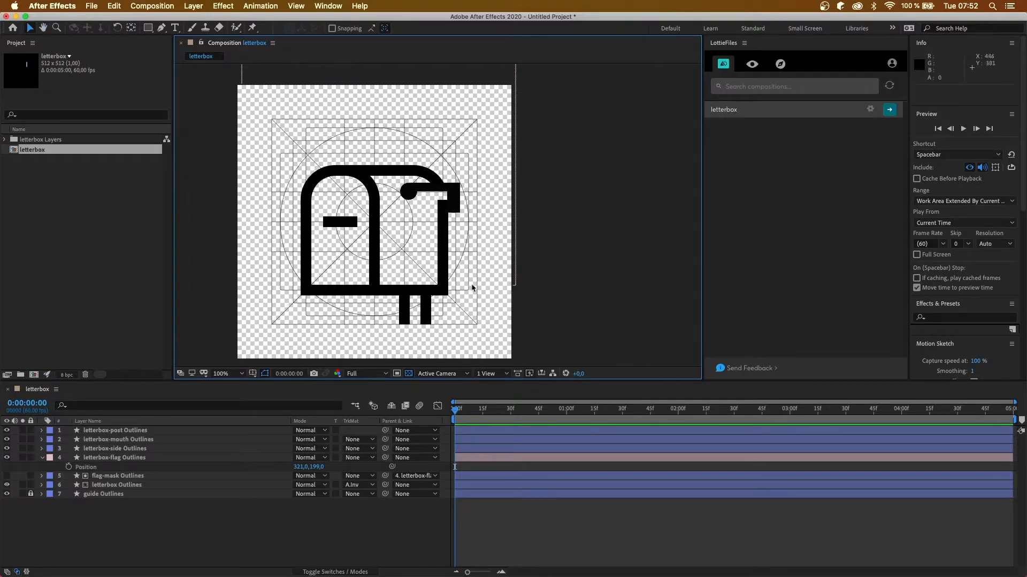
click(220, 374)
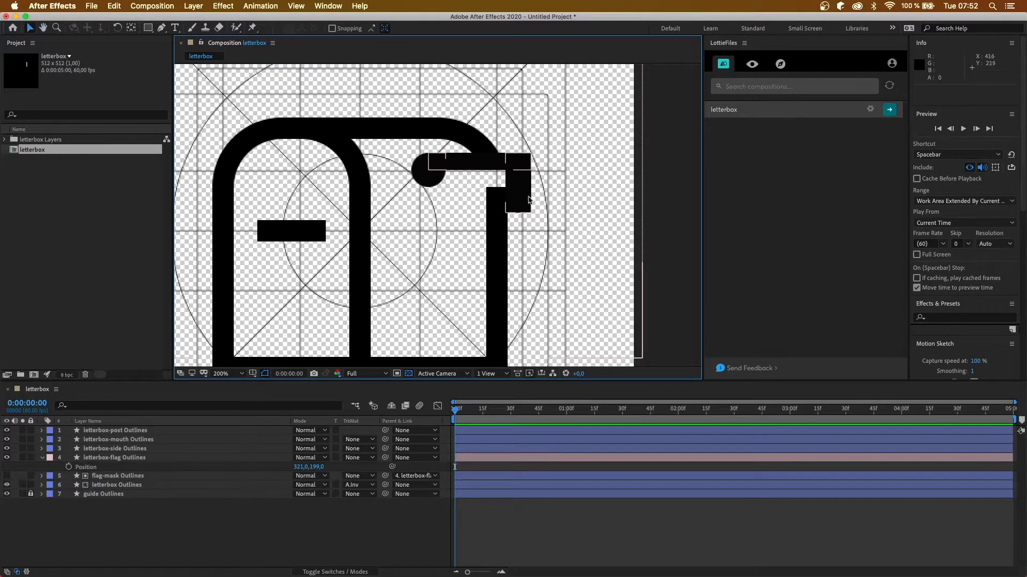
mouse_move(620, 303)
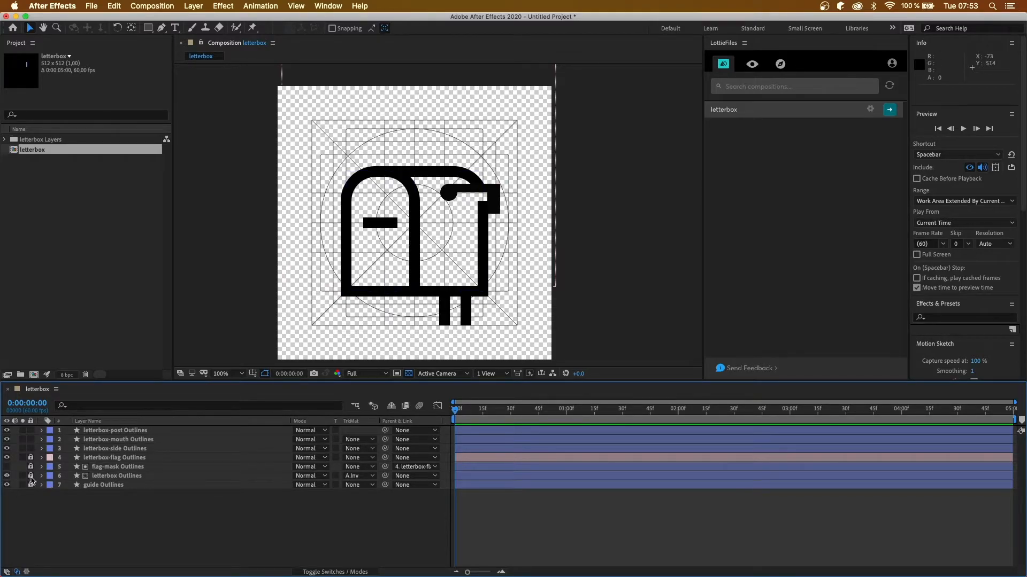
click(117, 476)
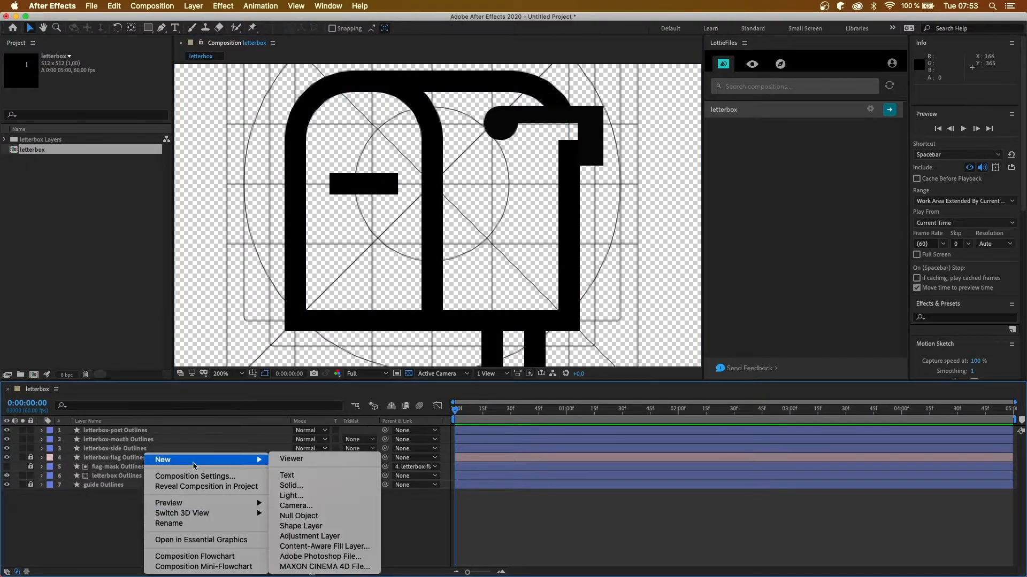
Add Null 1 and parent the mouth, side and letterbox body layers to it
click(299, 516)
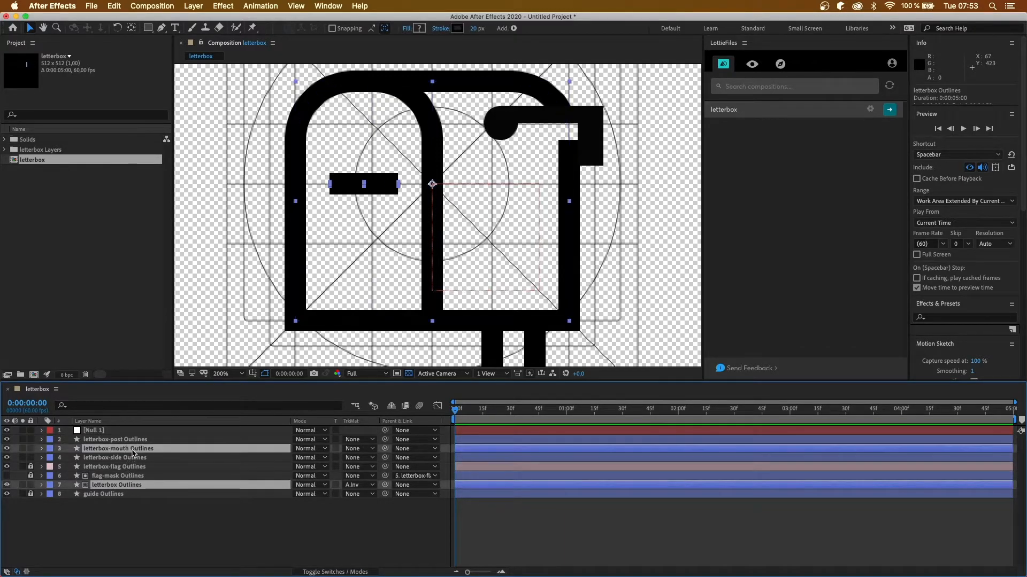
click(114, 457)
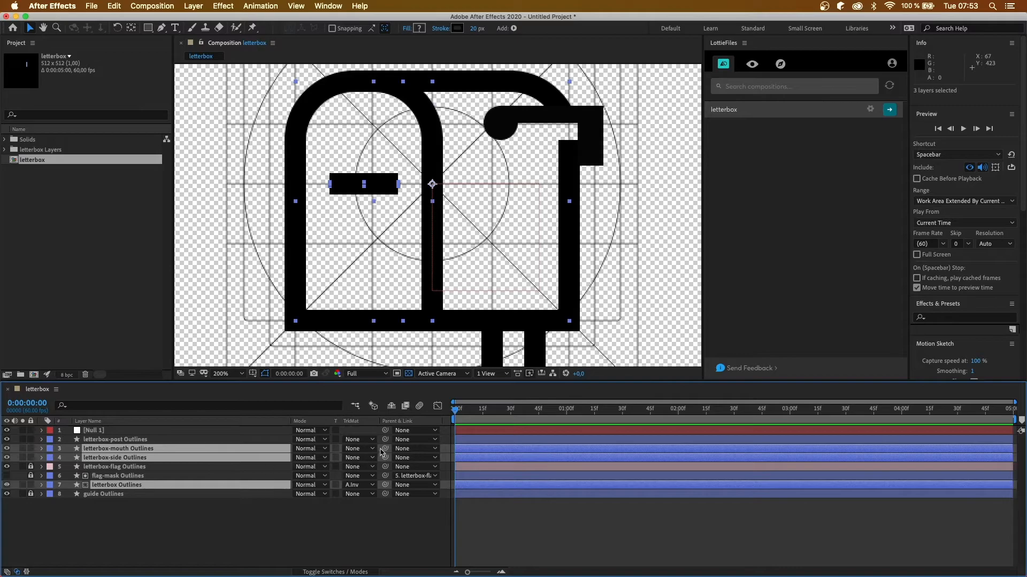
drag(384, 448, 118, 430)
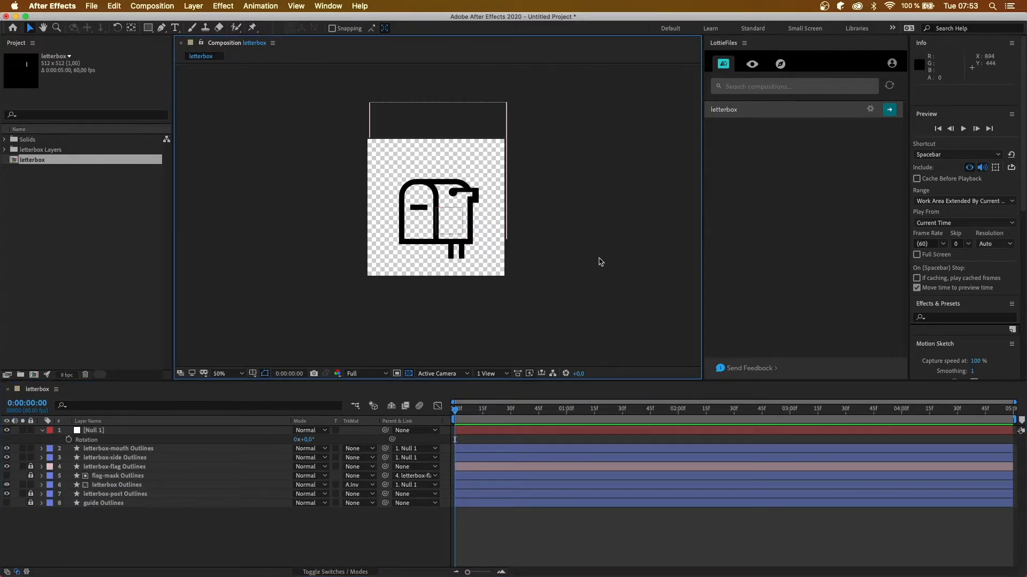
Preview the letterbox comp at 100% in the LottieFiles panel and scrub its frames
click(228, 373)
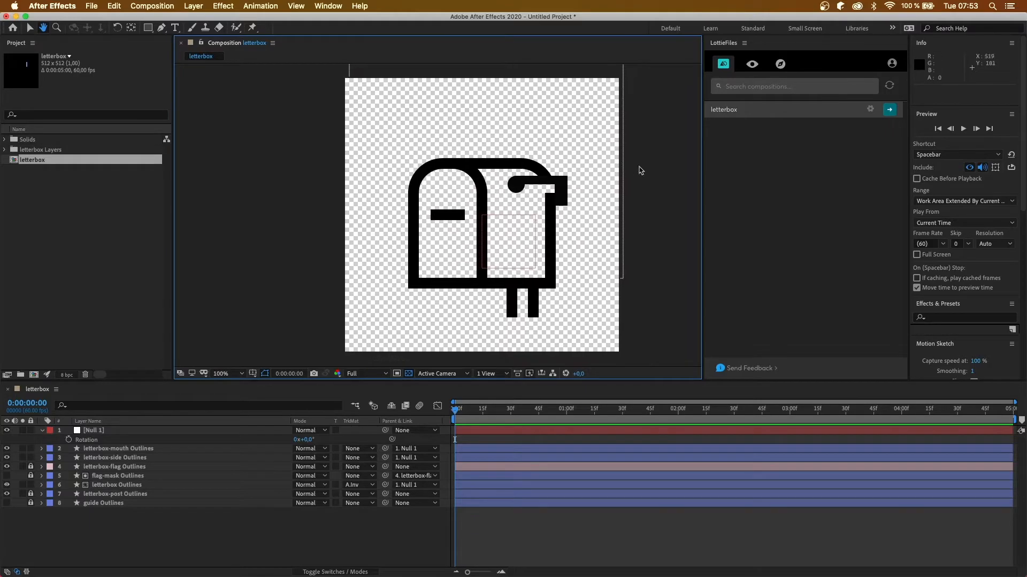
click(889, 109)
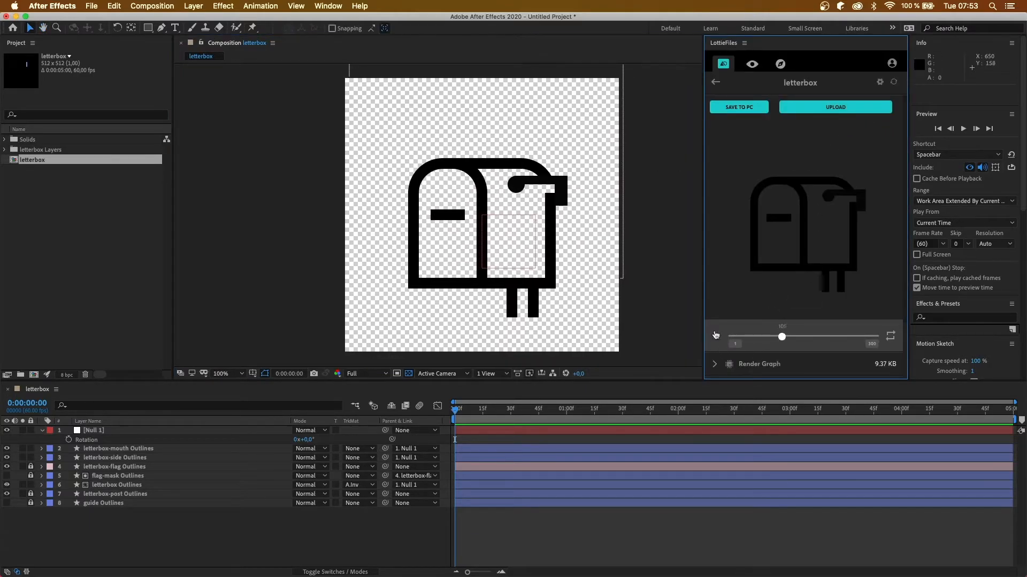
drag(782, 336, 751, 336)
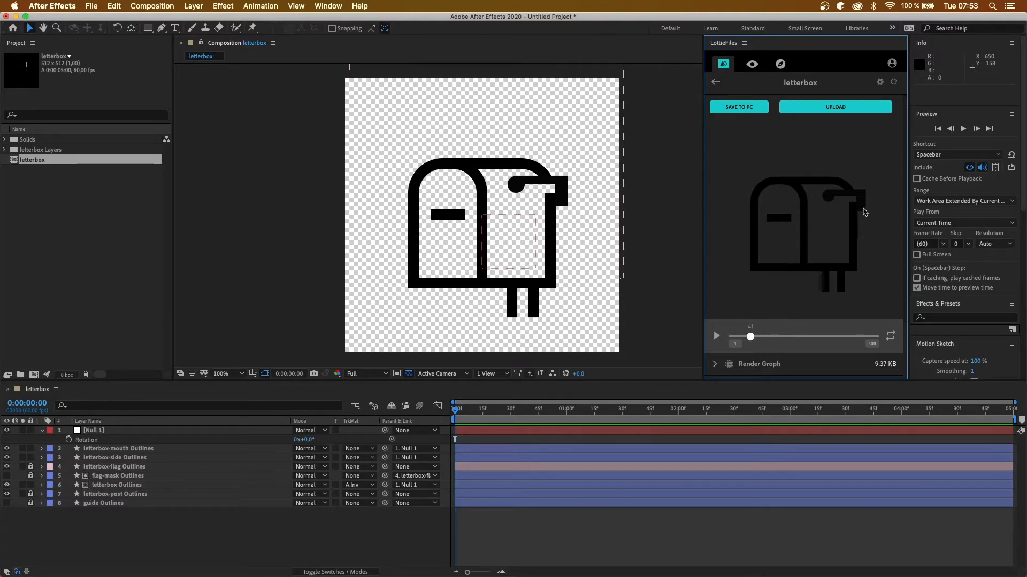
drag(750, 336, 753, 335)
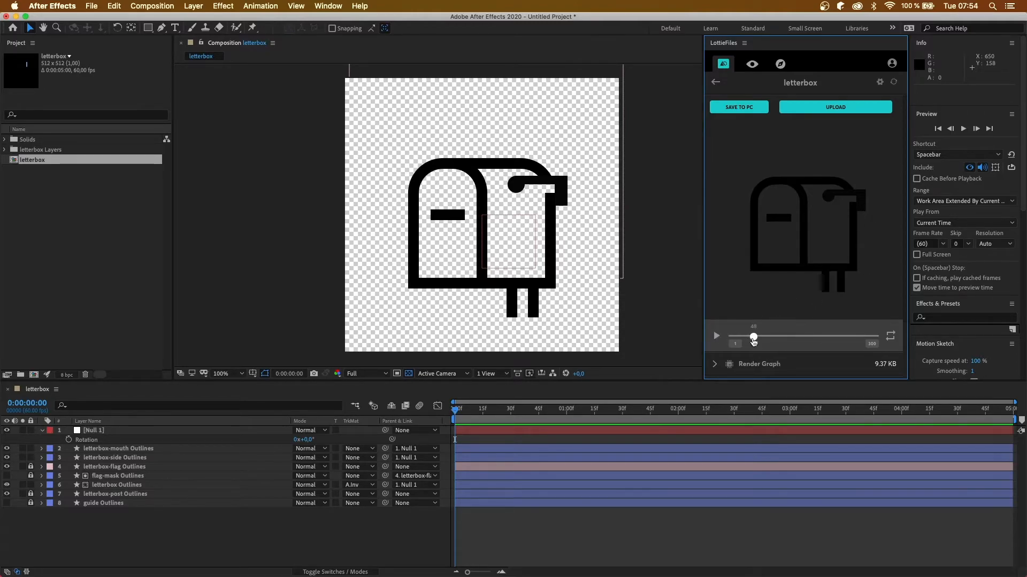
drag(753, 337, 752, 337)
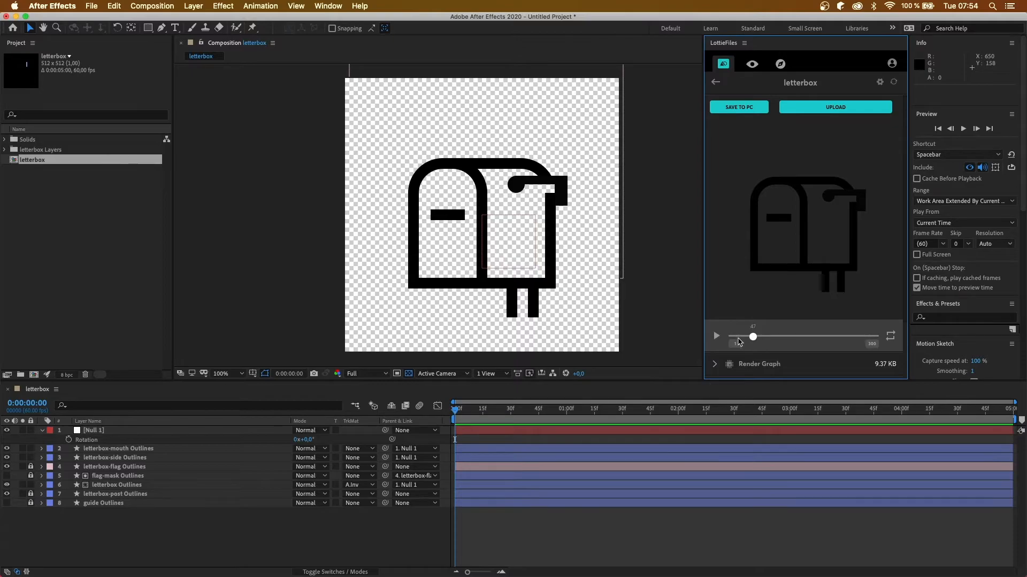
drag(751, 336, 732, 335)
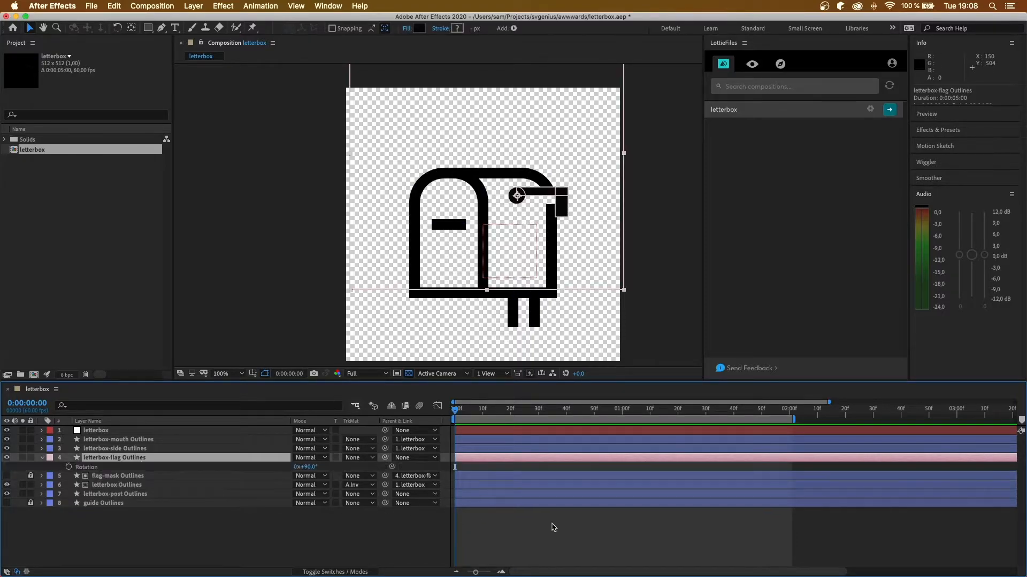
Keyframe the flag's Rotation between frame 0 and two seconds, entering a value of 5 near frame 39
click(96, 467)
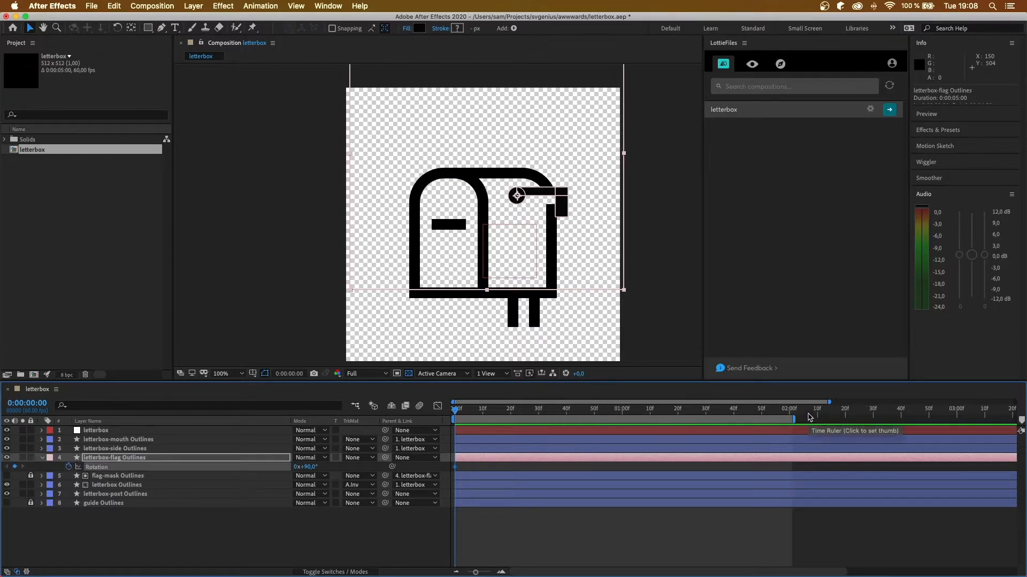
click(791, 408)
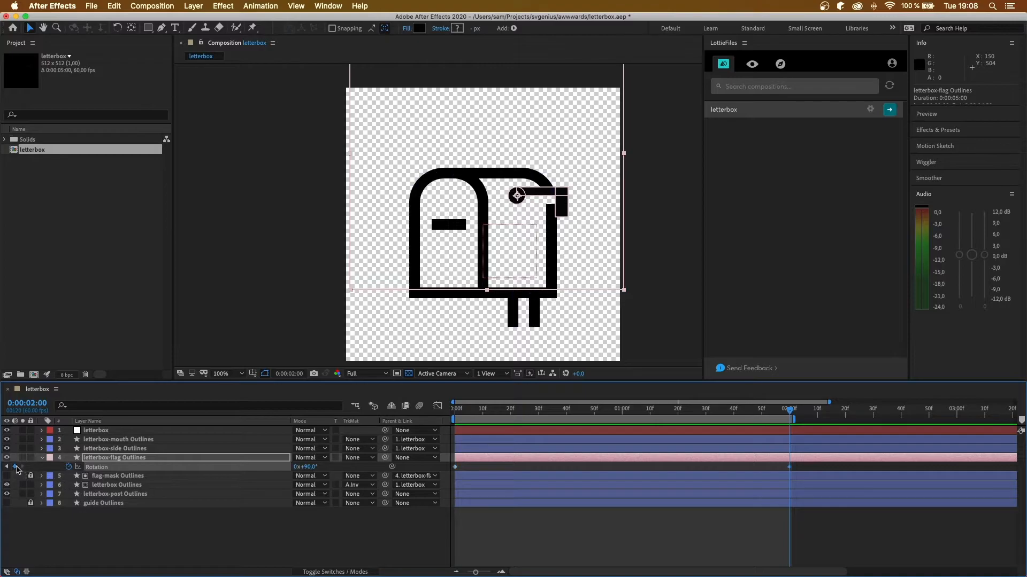
mouse_move(440, 459)
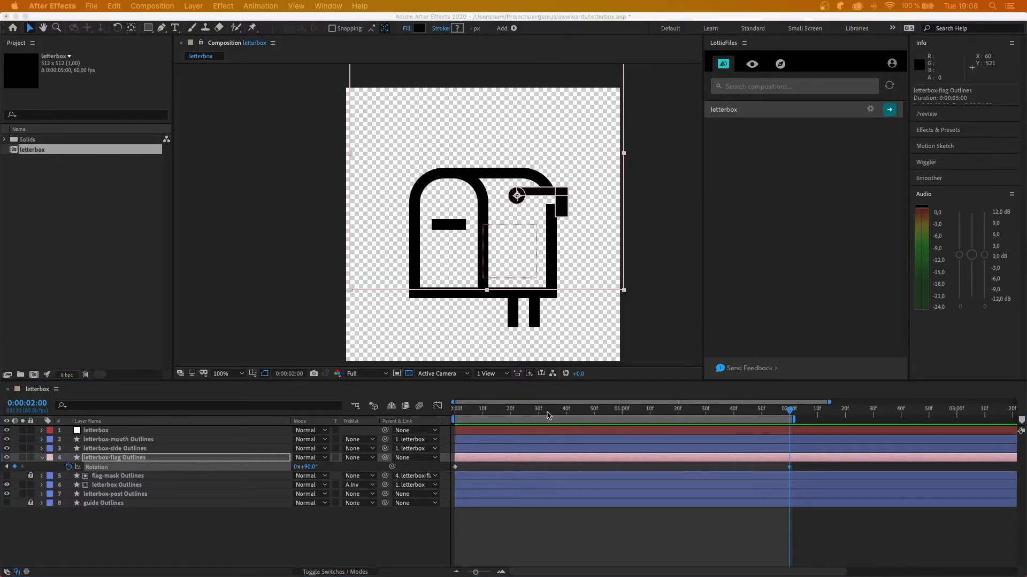
click(564, 408)
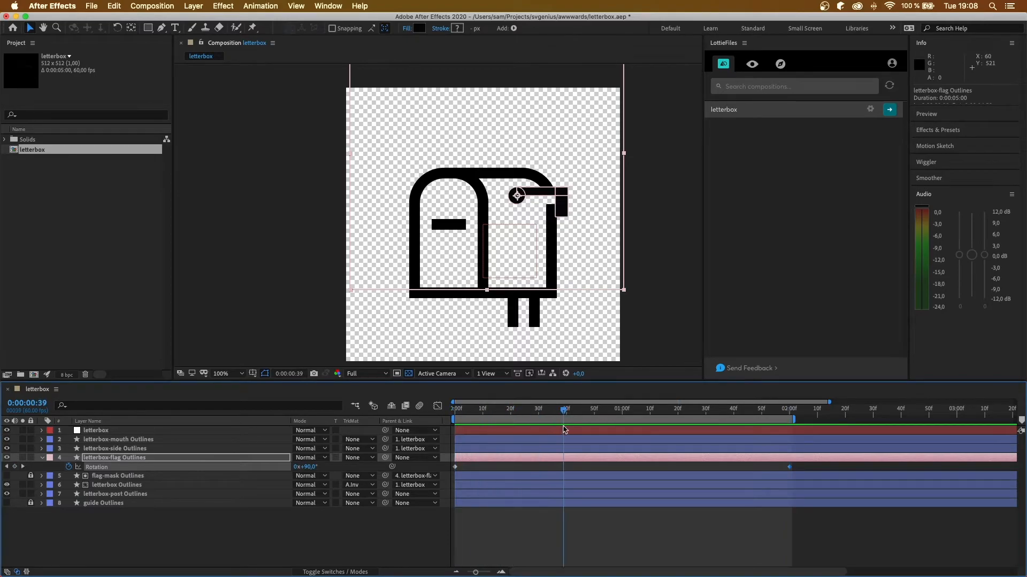
click(557, 409)
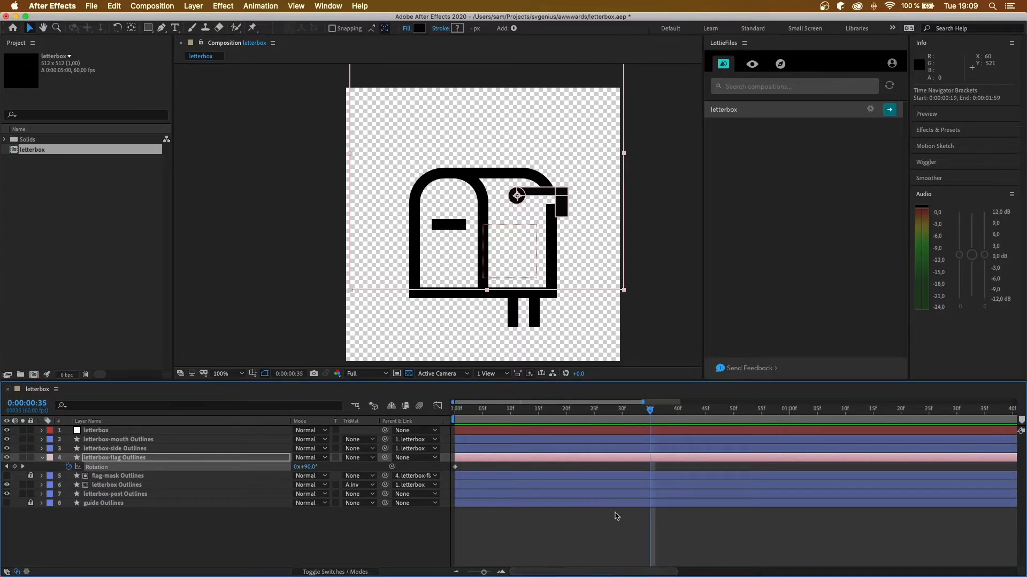
double_click(307, 467)
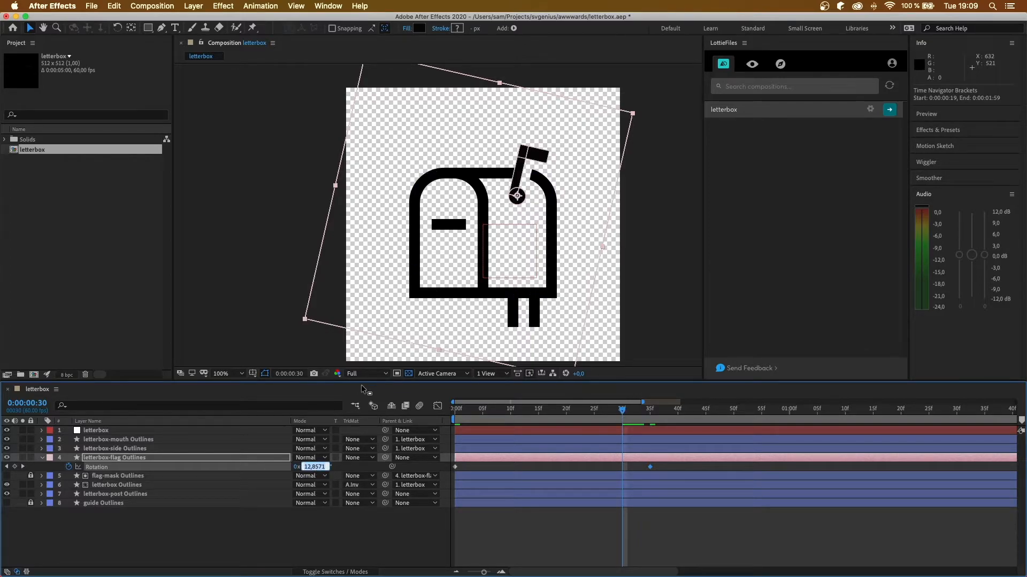
text(5,0°)
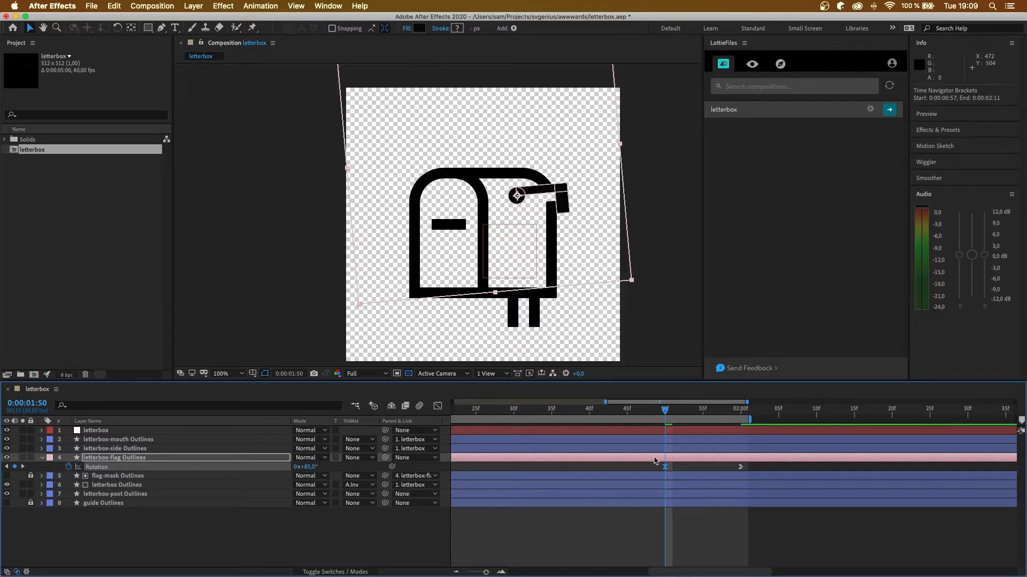
mouse_move(658, 416)
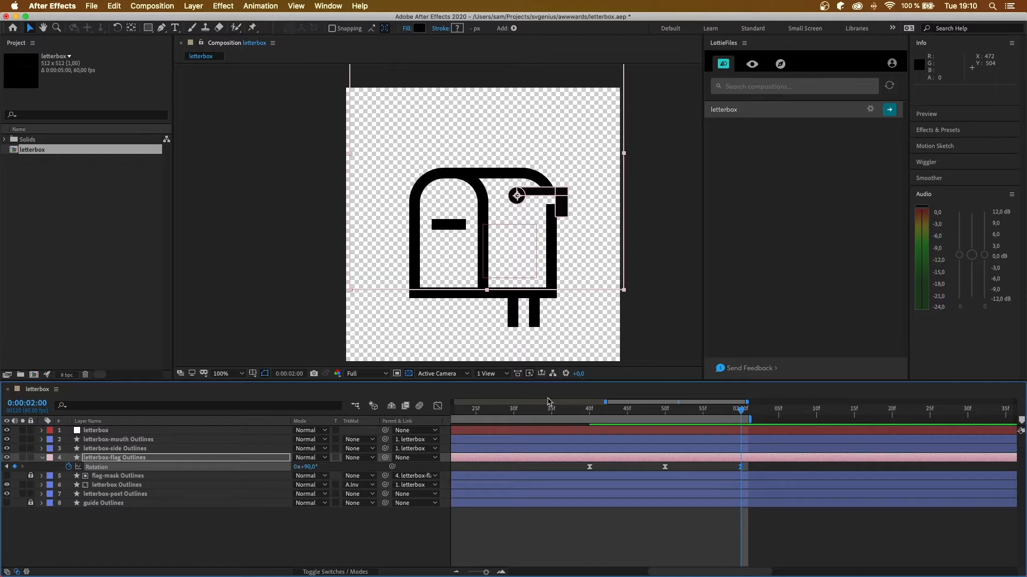
click(491, 407)
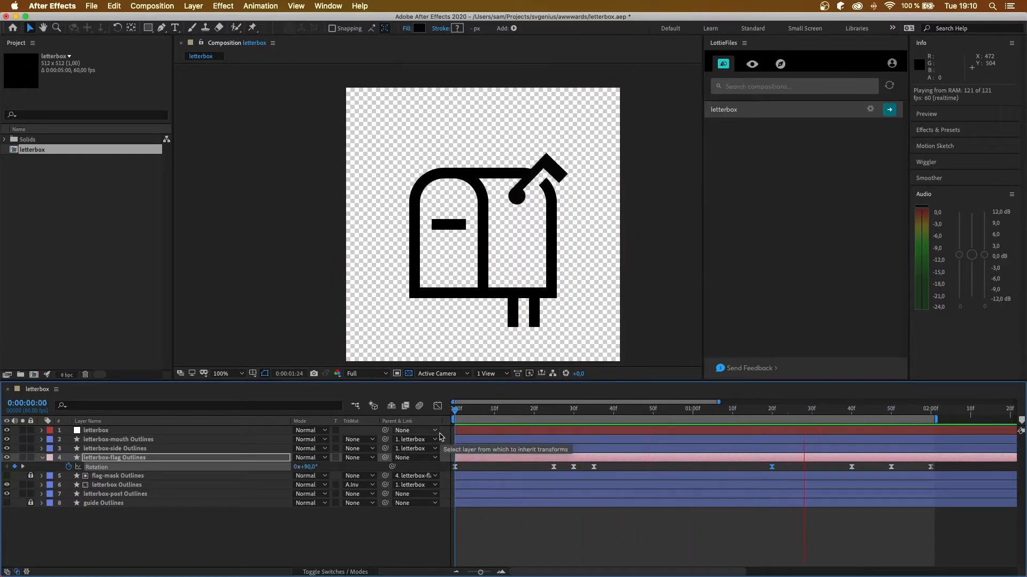
Reshape the flag Rotation speed graph handles for a sharp swing and rebound, then leave the Graph Editor
click(645, 408)
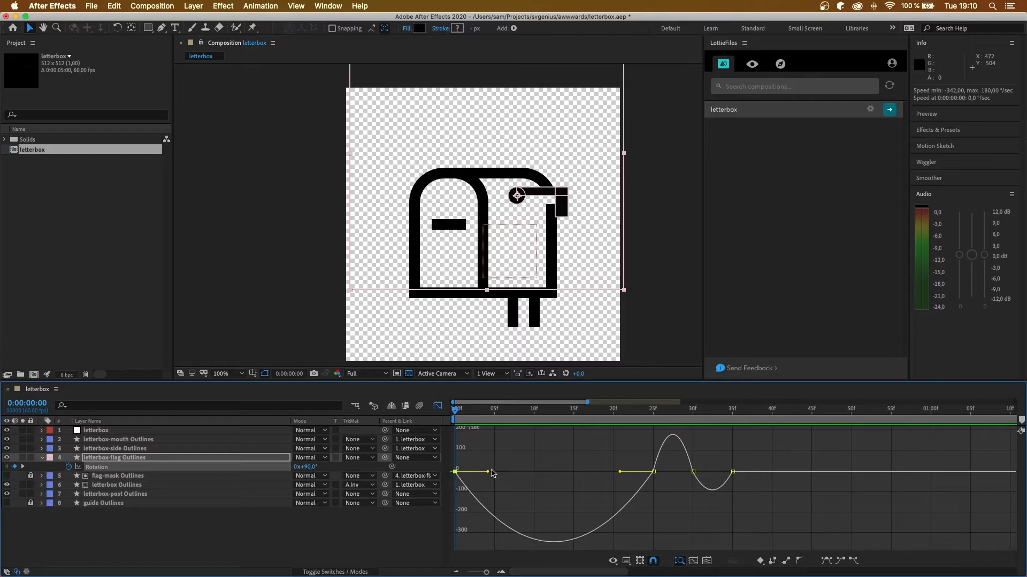
mouse_move(486, 281)
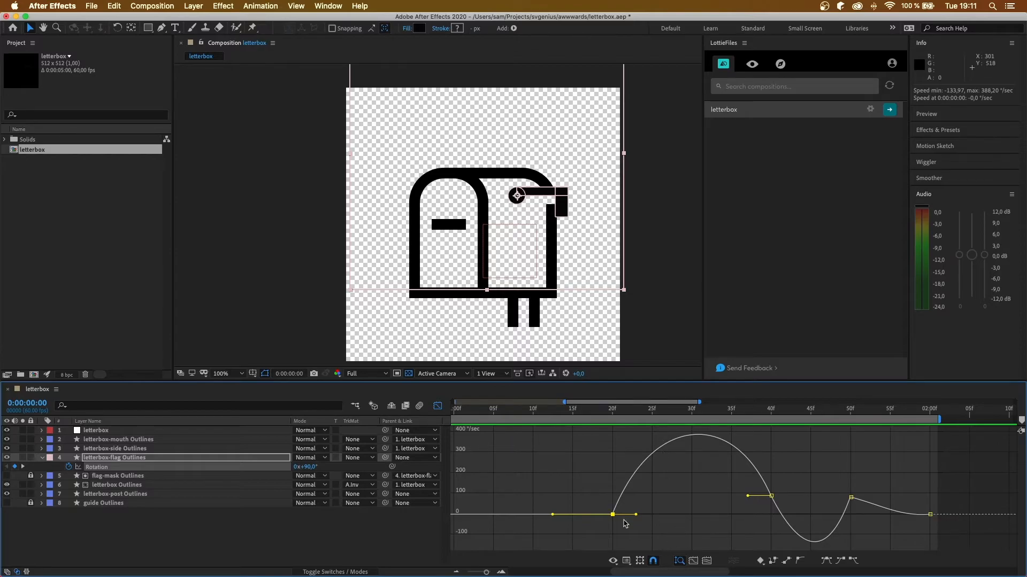
mouse_move(790, 494)
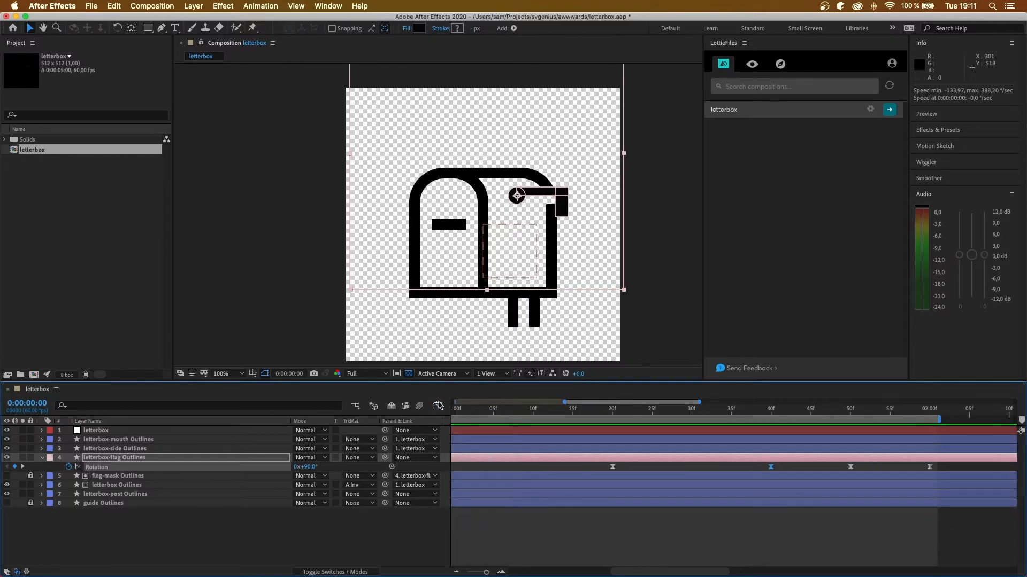
click(438, 405)
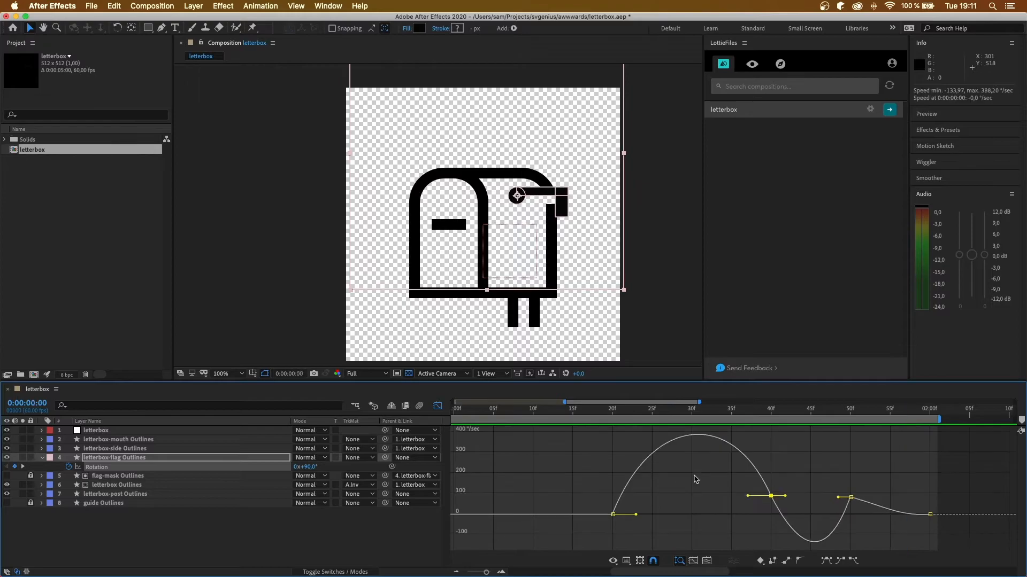
drag(635, 514, 675, 514)
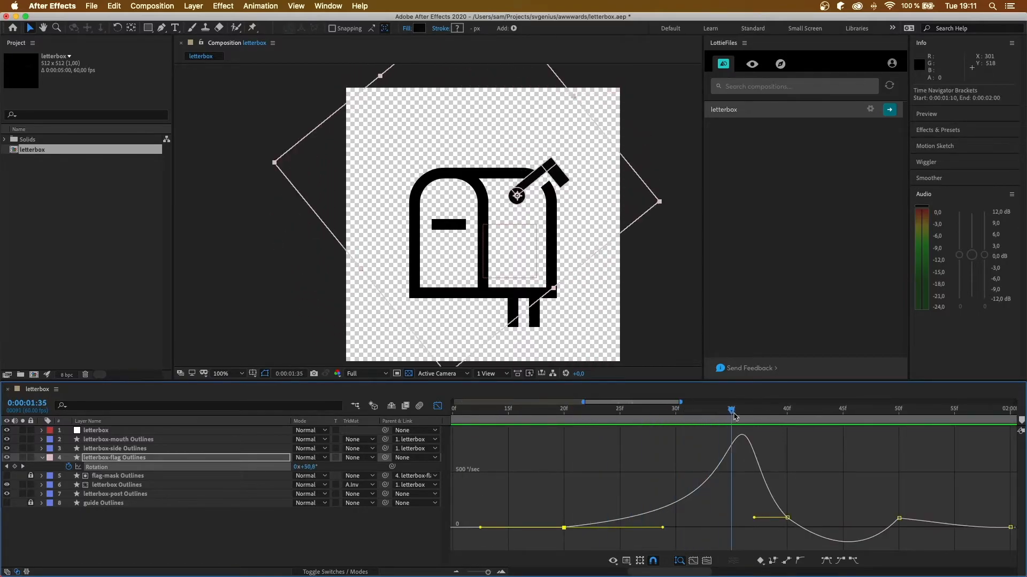
click(774, 410)
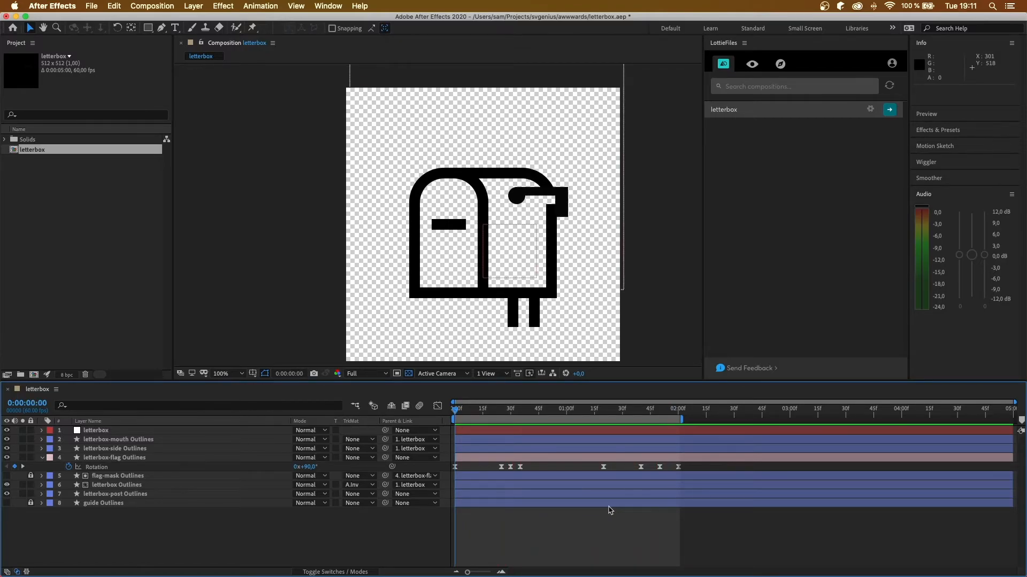
Give the letterbox null four small alternating Rotation keyframes (around 3 degrees) with Easy Ease
click(96, 429)
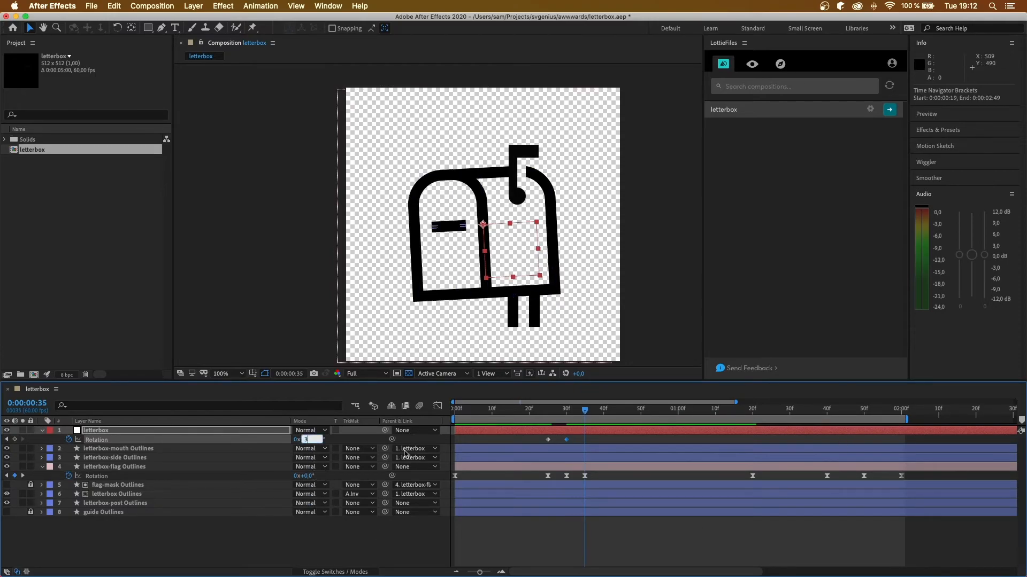
text(3)
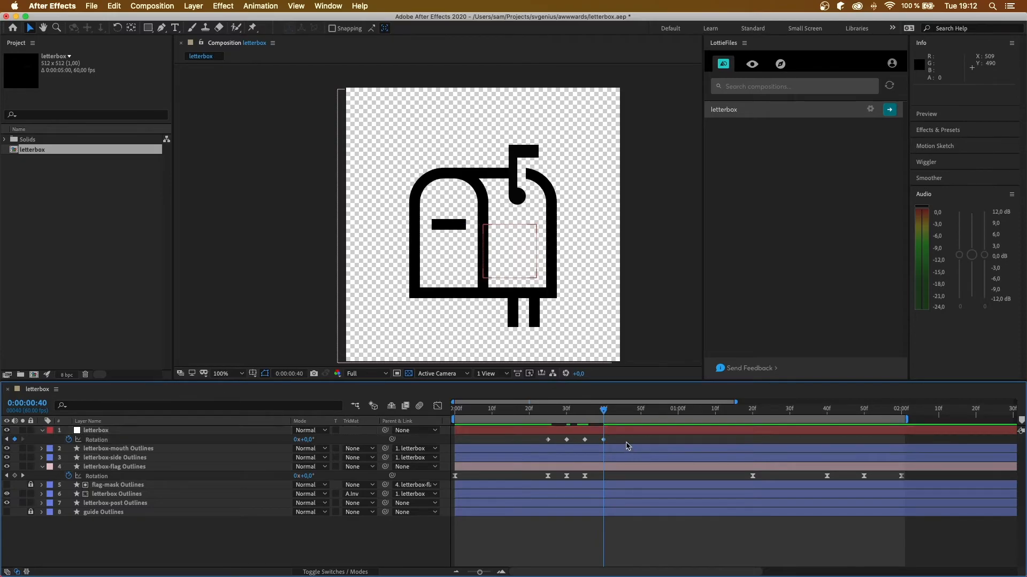
click(96, 430)
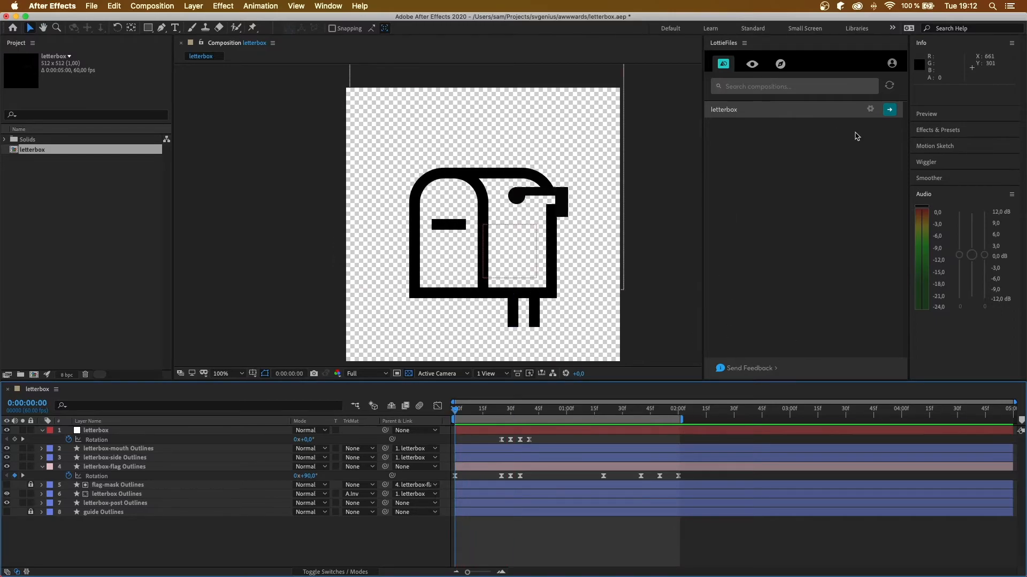
Collapse the layer properties, save letterbox.aep and select the letterbox comp in the Project panel
click(888, 109)
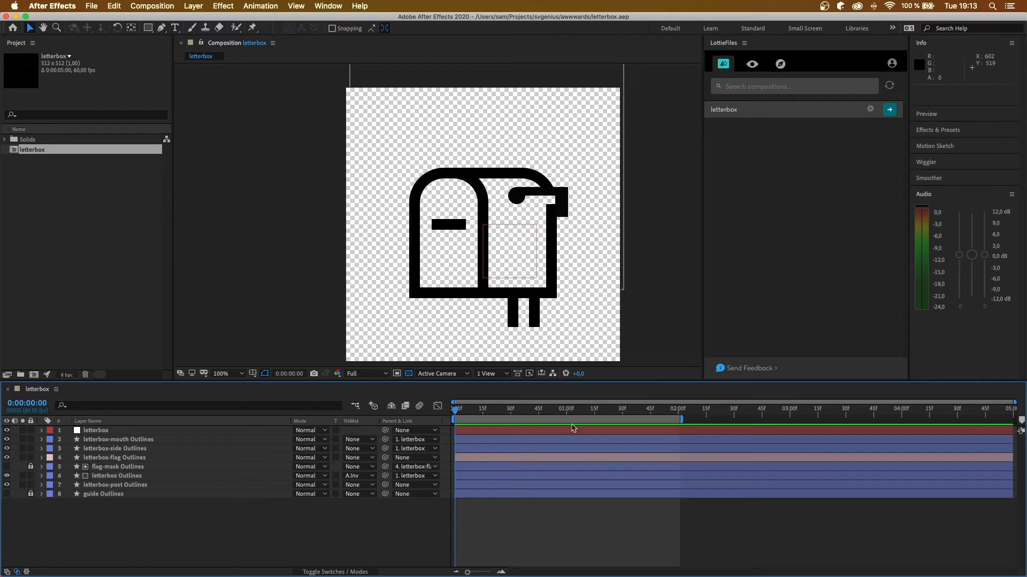
click(679, 409)
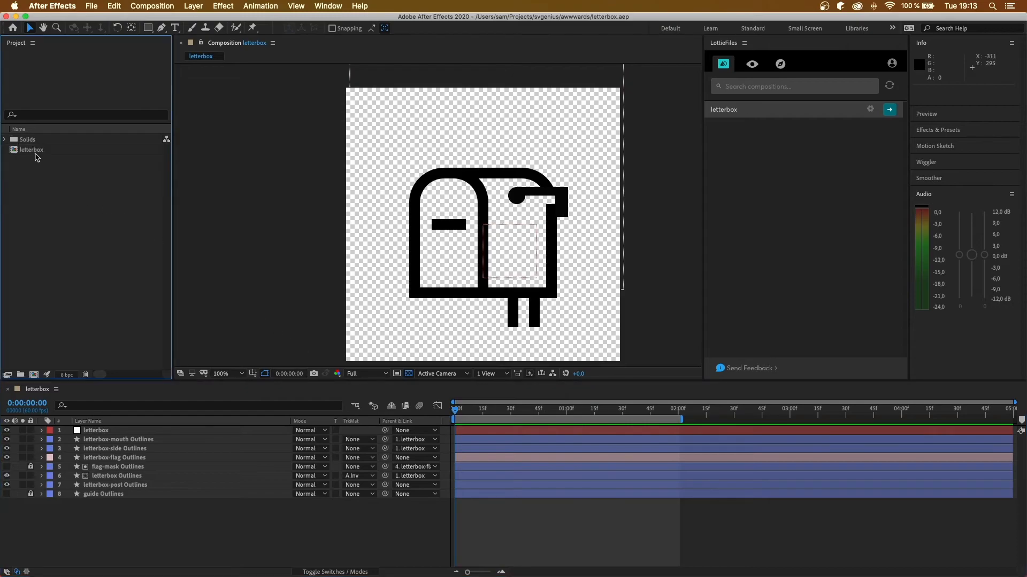
Duplicate the composition and rename the copy letterbox-morph
key(cmd+v)
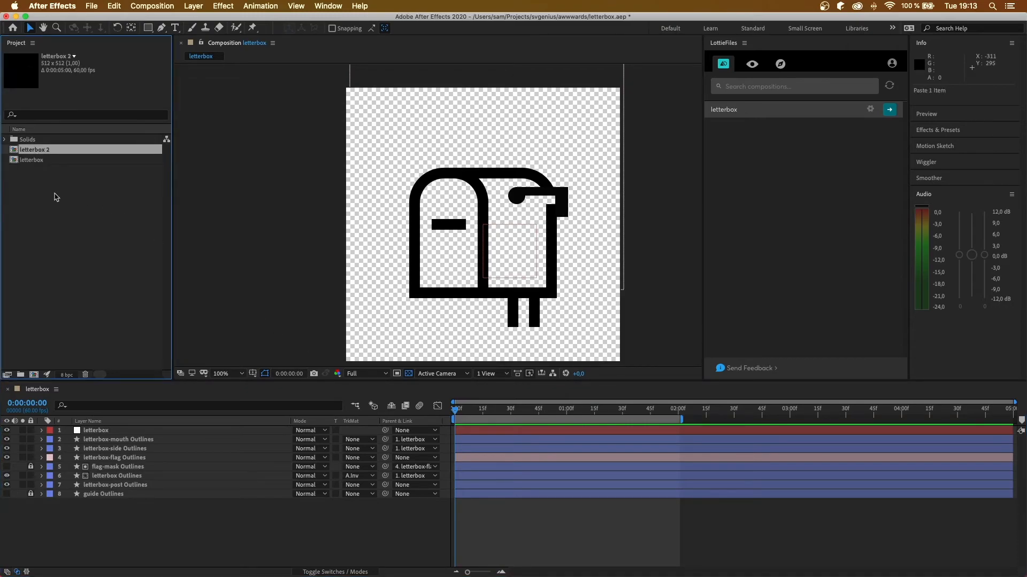
double_click(34, 150)
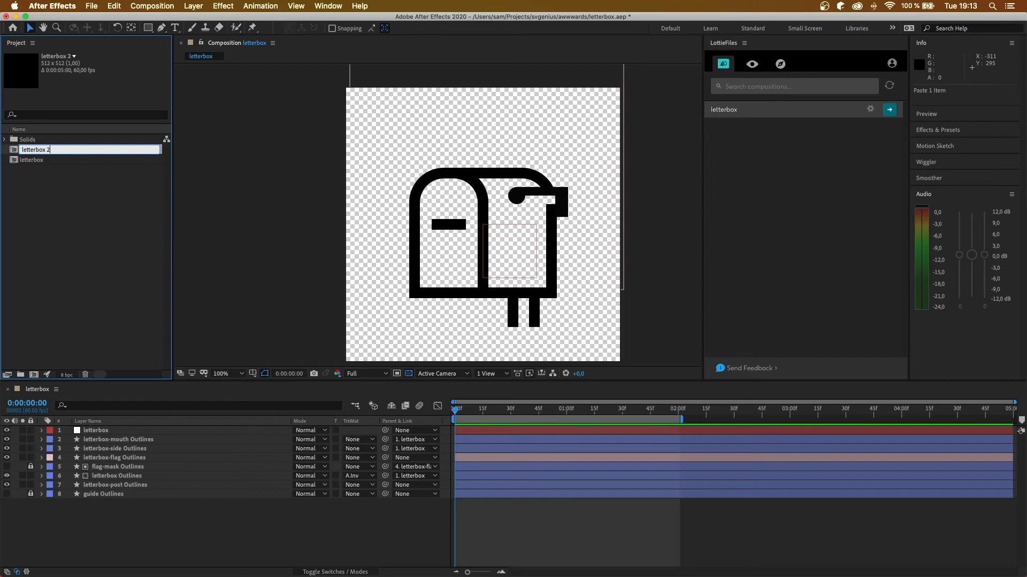
text(letterbox-morph)
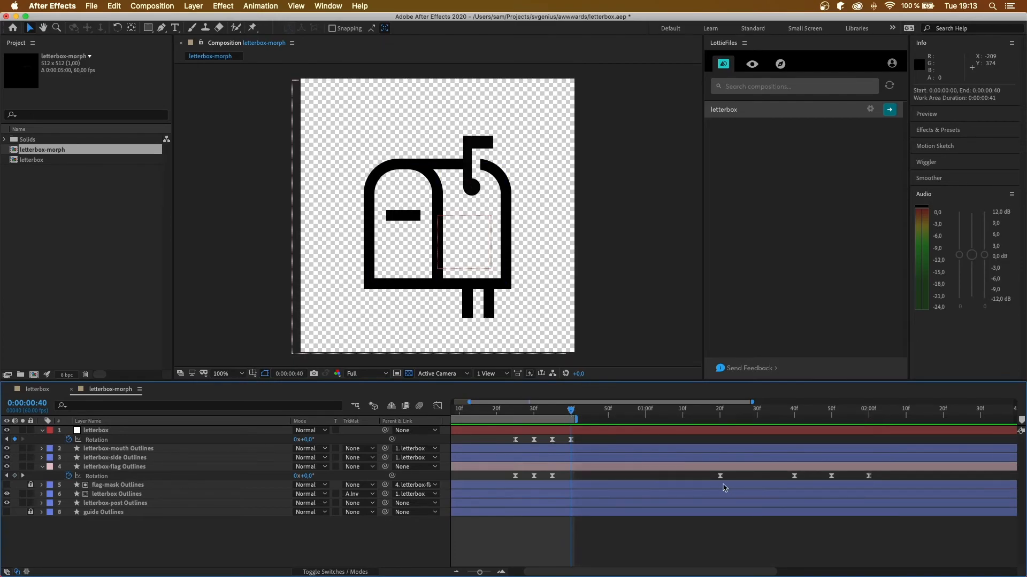
Delete the flag's later rotation keyframes, trim the work area and play the short morph animation
click(114, 467)
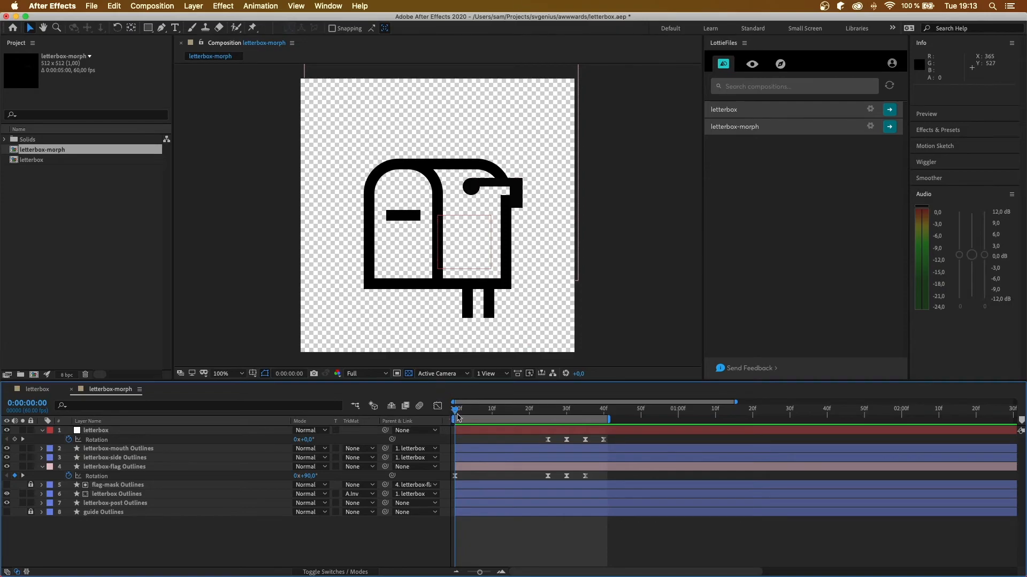
key(Space)
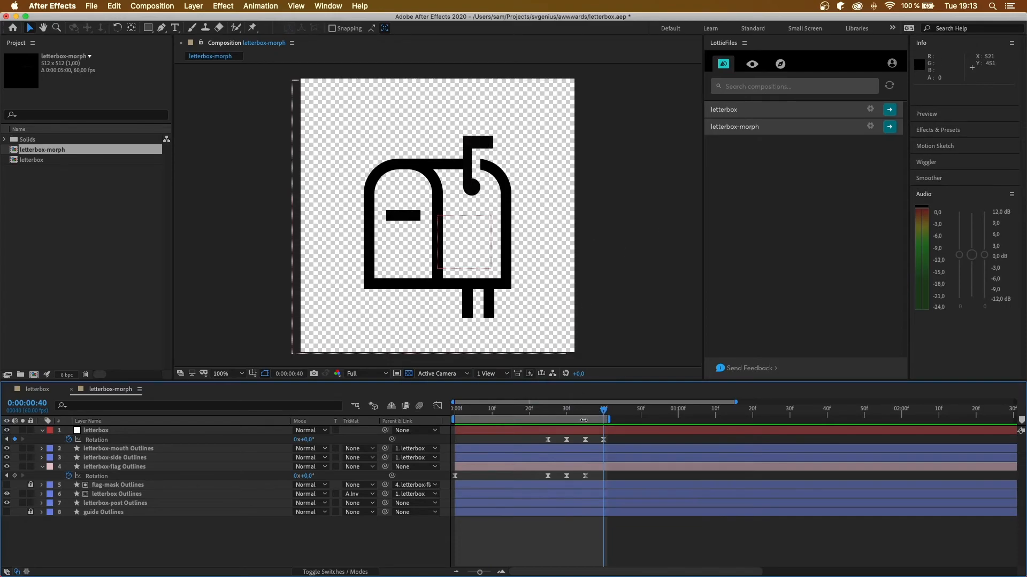
drag(605, 409, 595, 408)
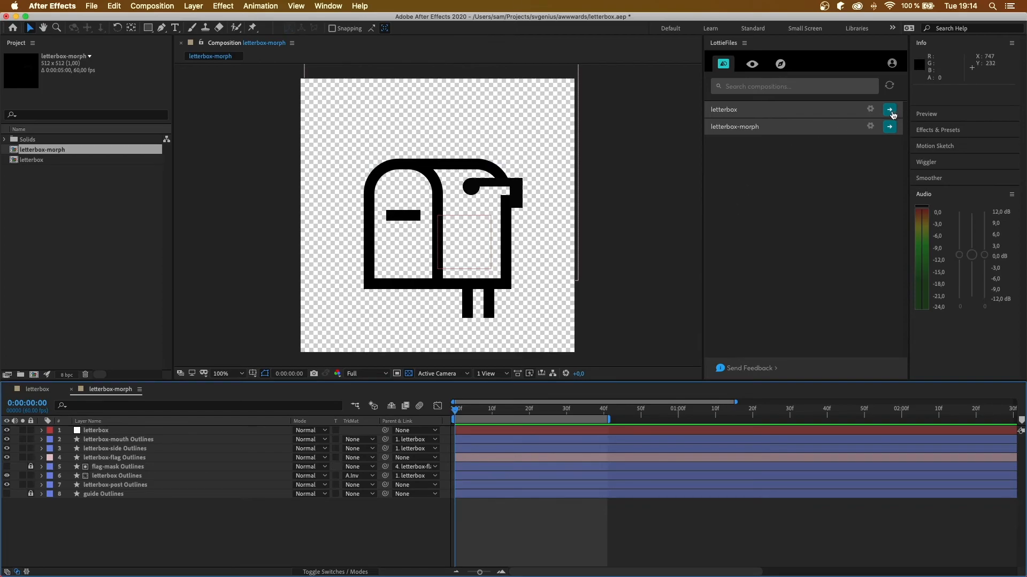
Upload the letterbox comp through the LottieFiles panel and start saving it to PC as JSON
click(889, 109)
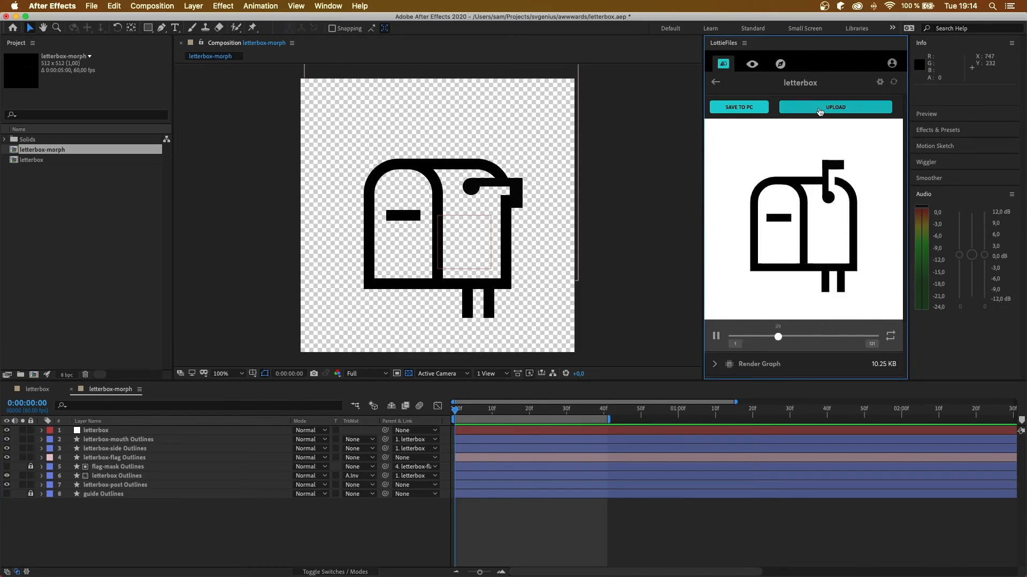
click(835, 107)
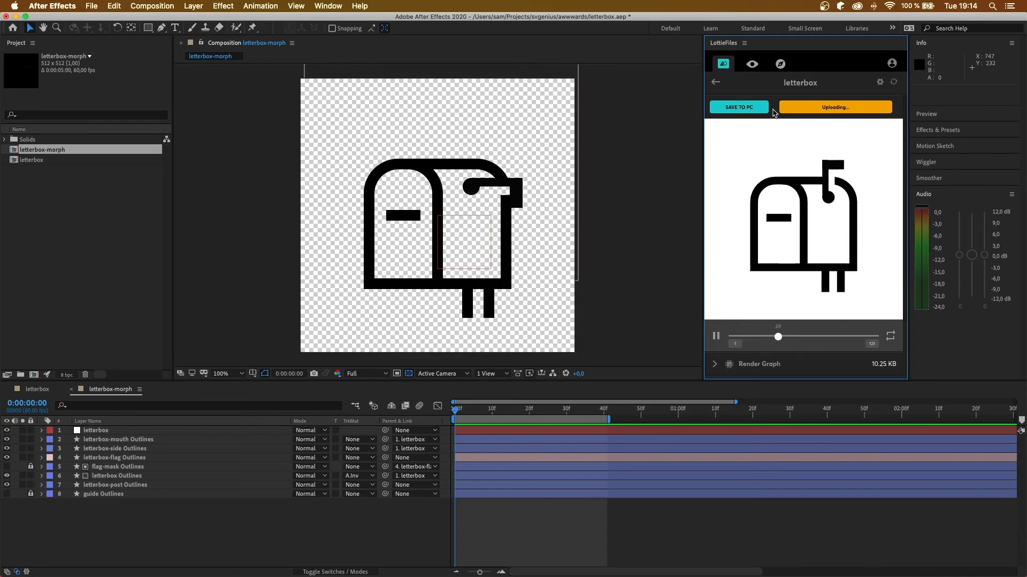
click(751, 63)
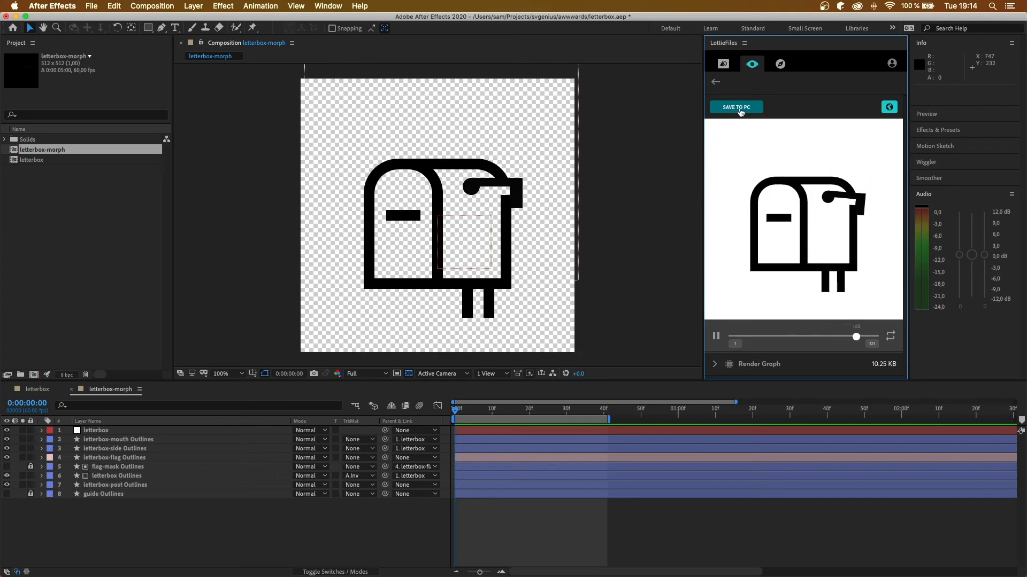
click(736, 107)
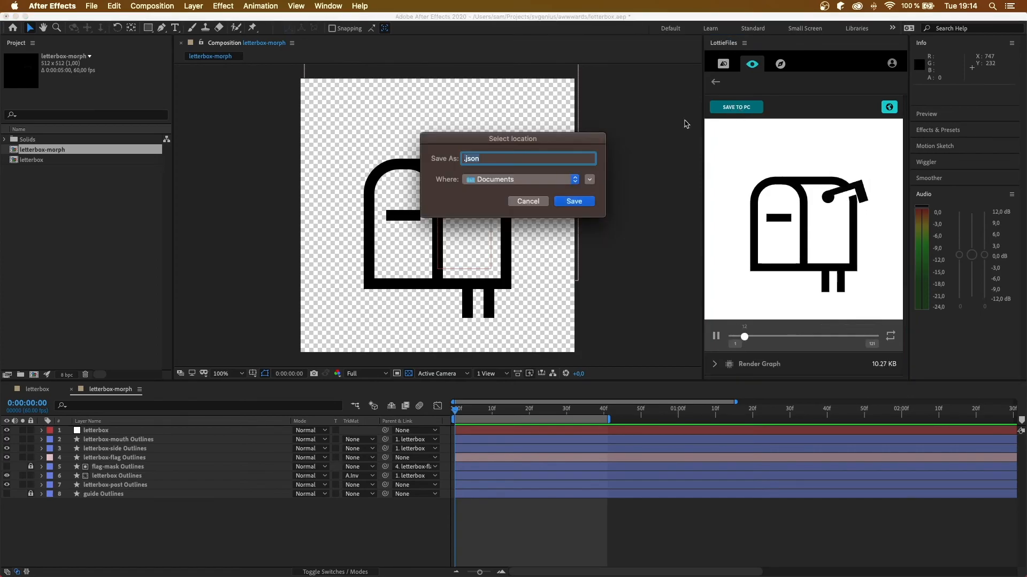
mouse_move(567, 135)
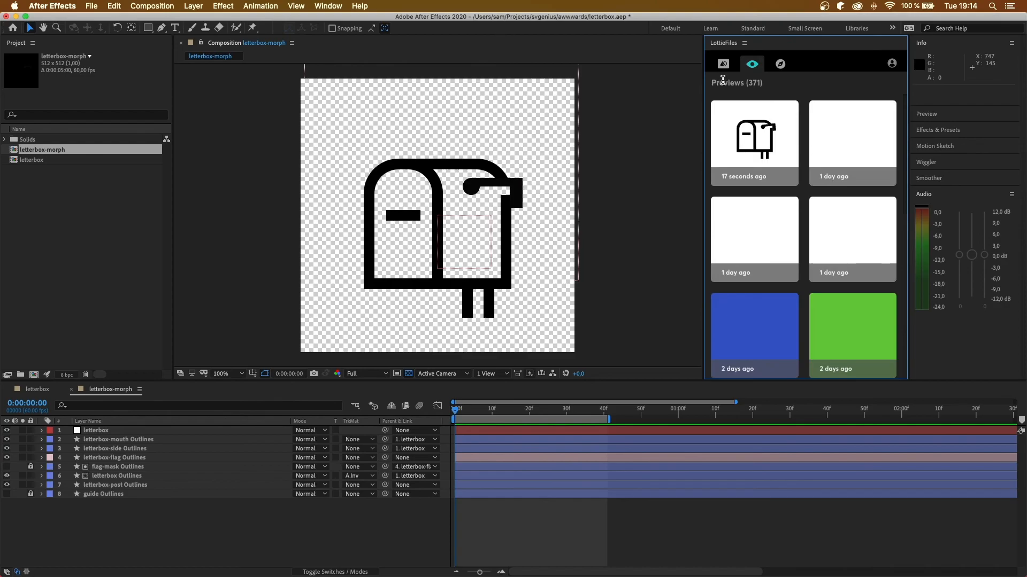
Upload letterbox-morph to LottieFiles and save it to PC as letterbox-morph.json
click(722, 63)
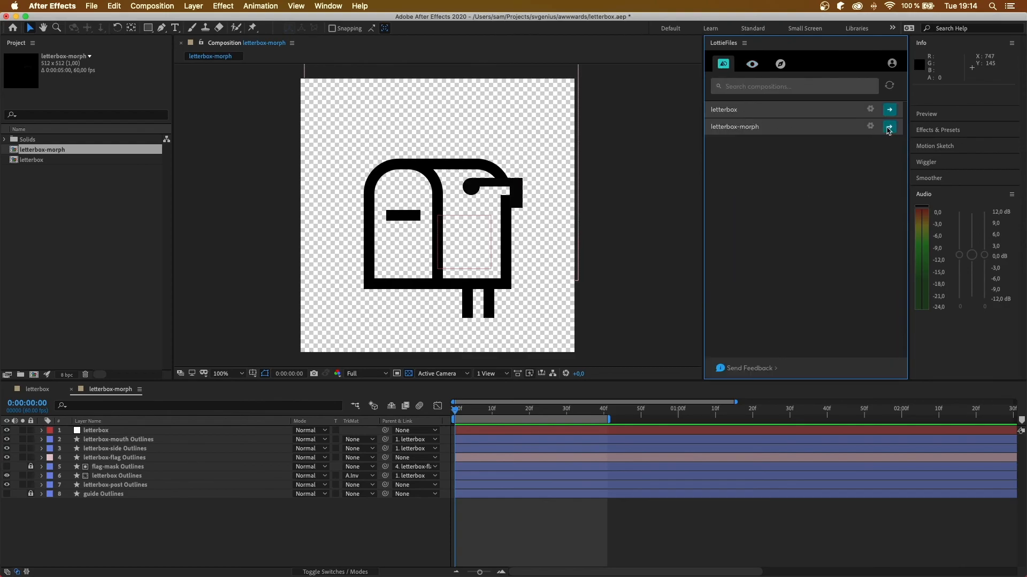
click(888, 126)
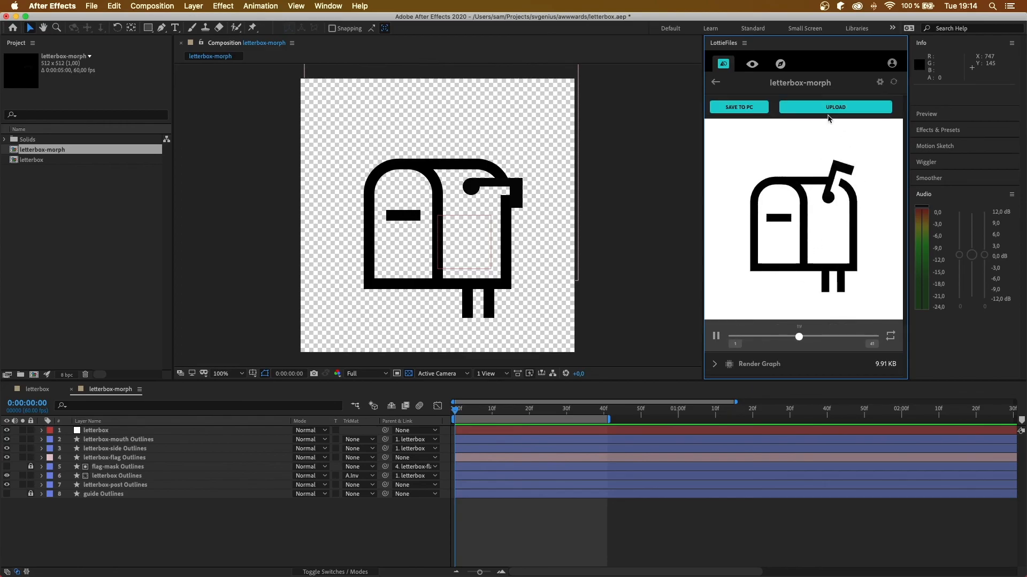
click(835, 107)
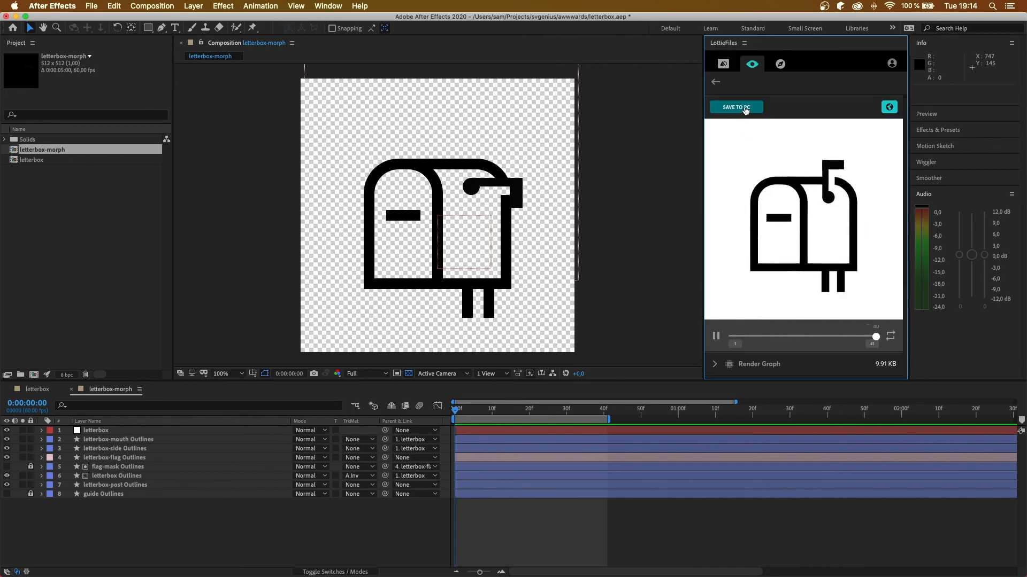
click(735, 107)
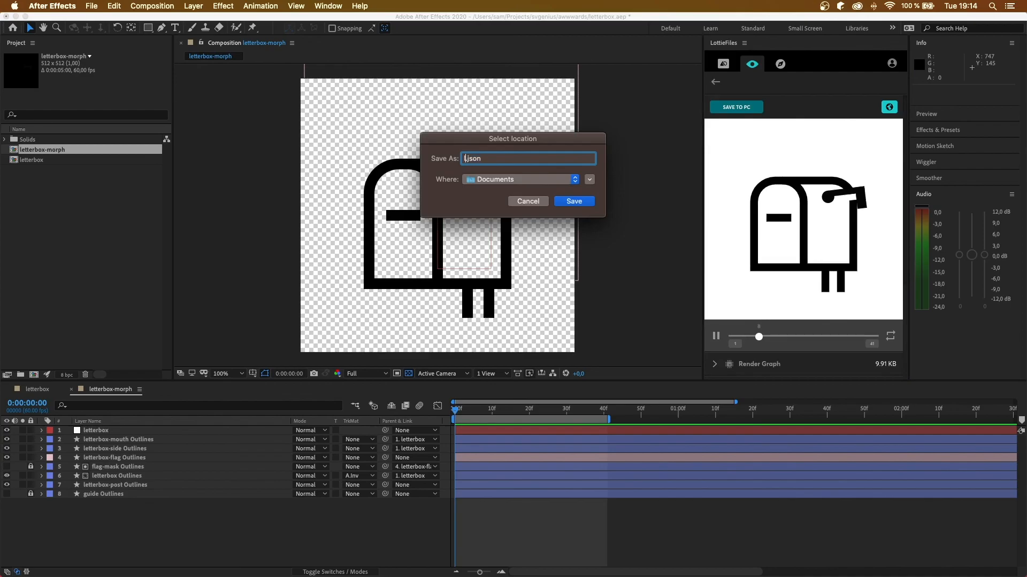
text(letterbox-morph)
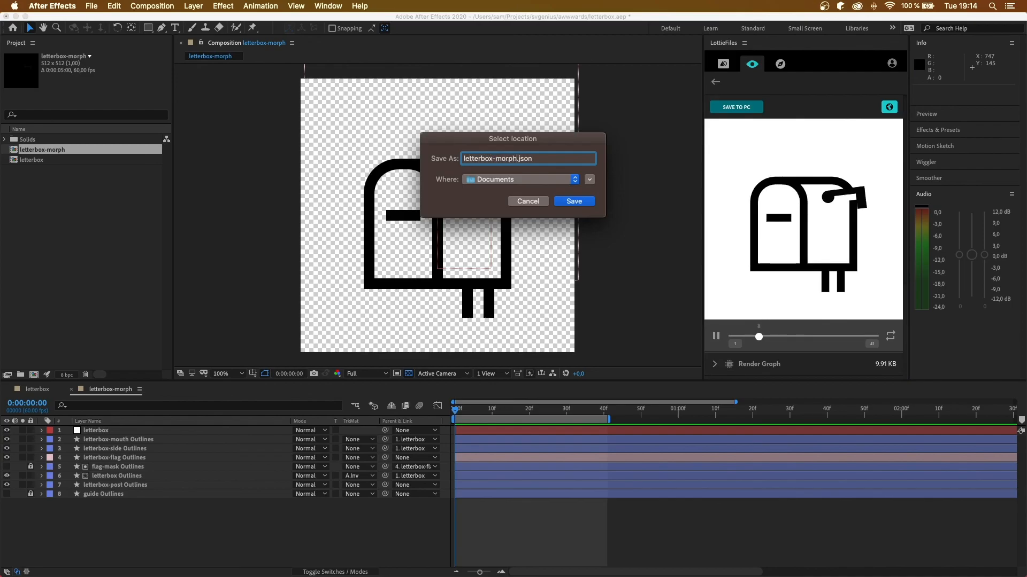